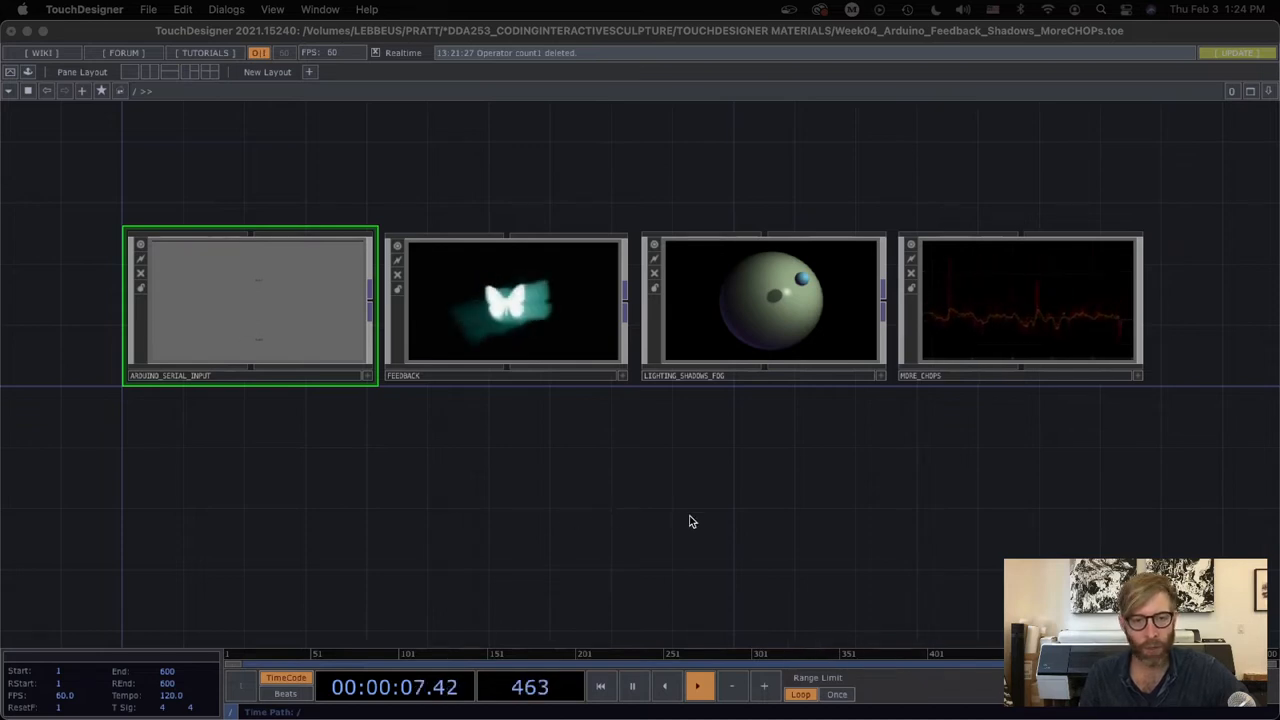
Select the FEEDBACK, lighting-and-shadows and MORE_CHOPS examples, then dive into ARDUINO_SERIAL_INPUT
click(510, 304)
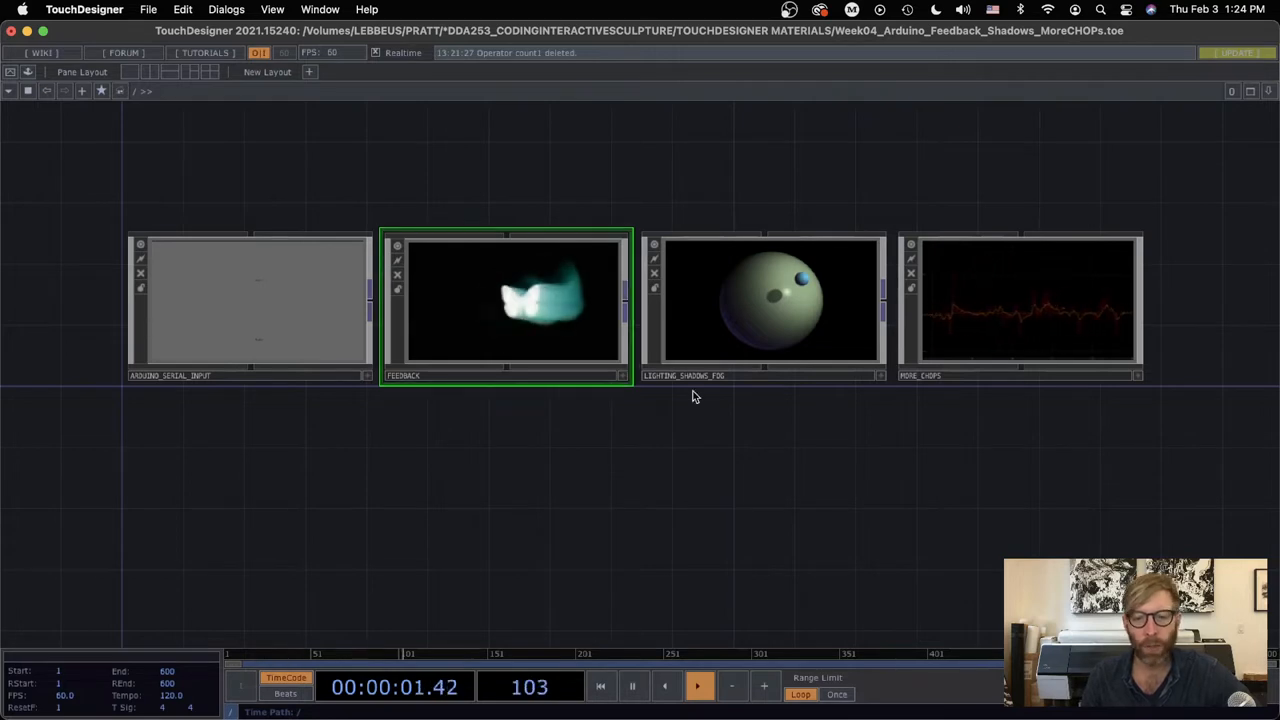
click(764, 304)
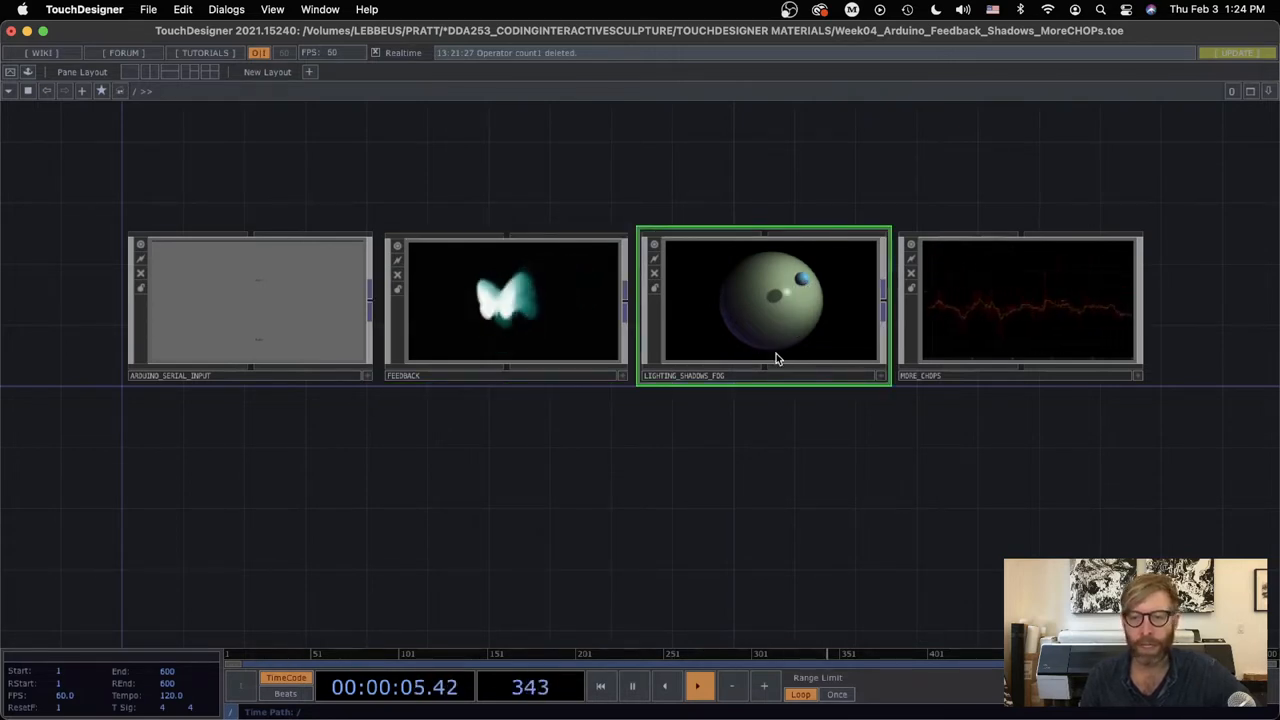
click(1020, 300)
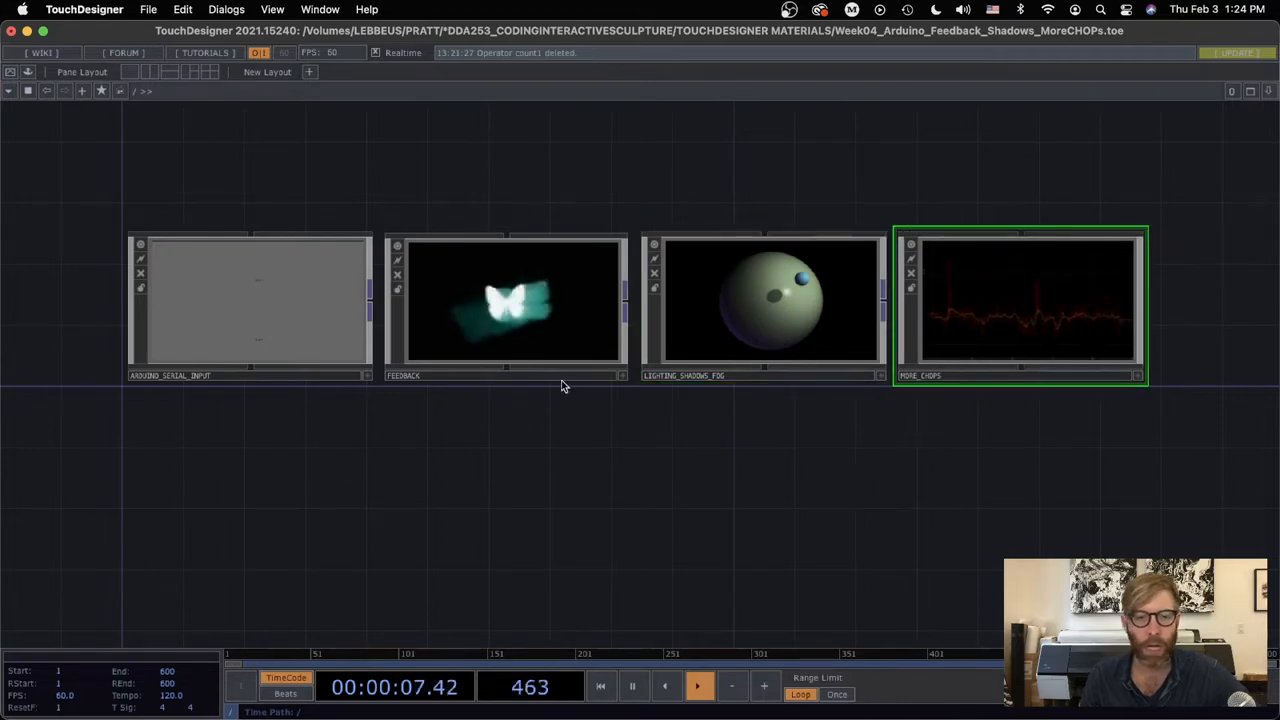
double_click(250, 304)
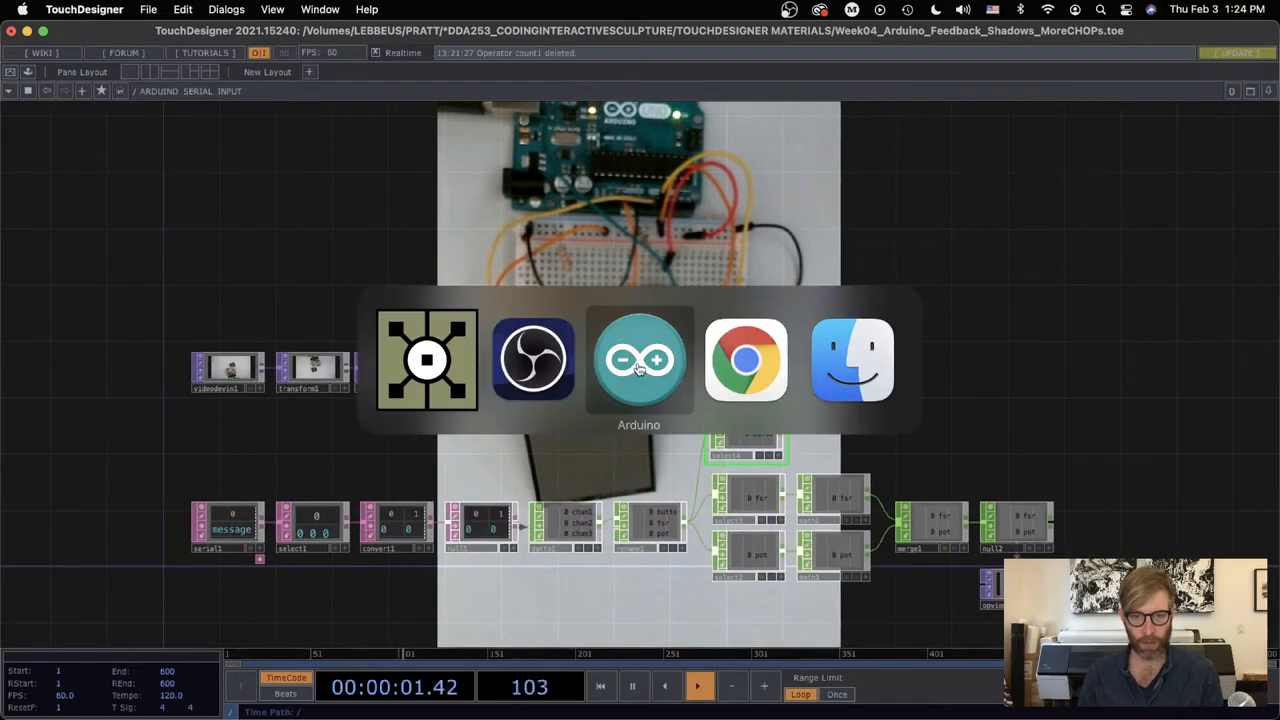
click(640, 358)
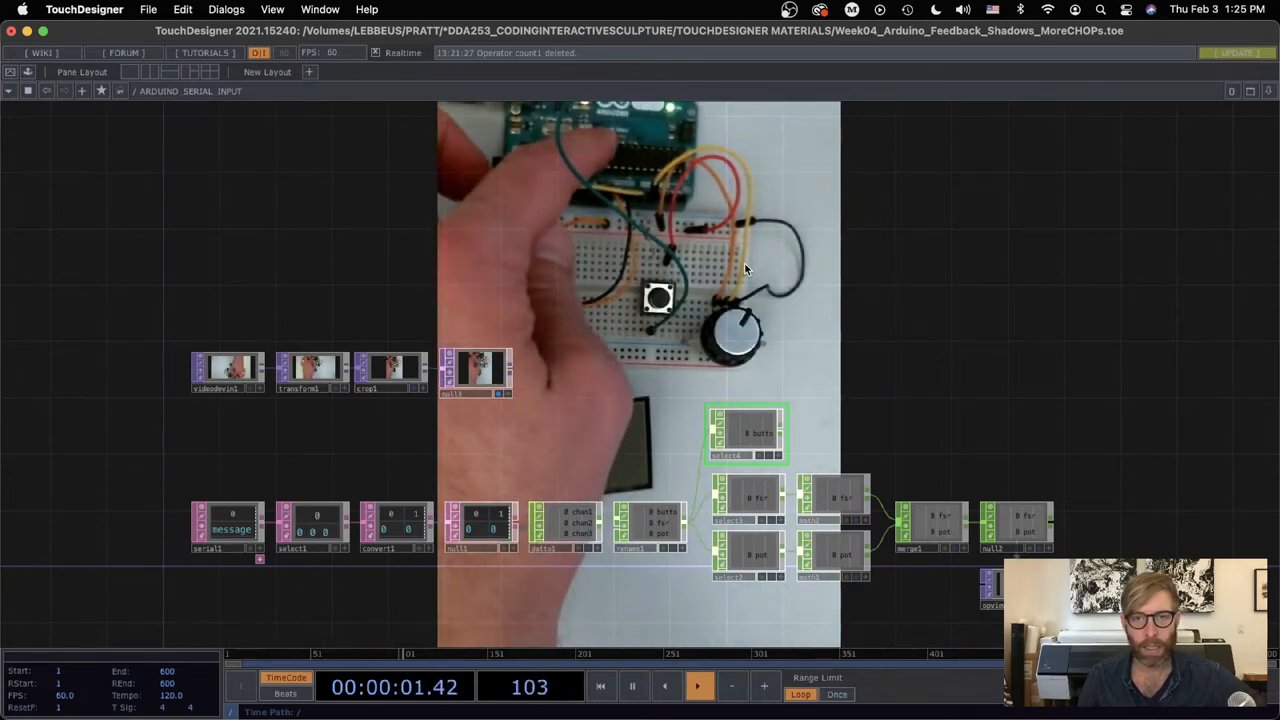
click(698, 686)
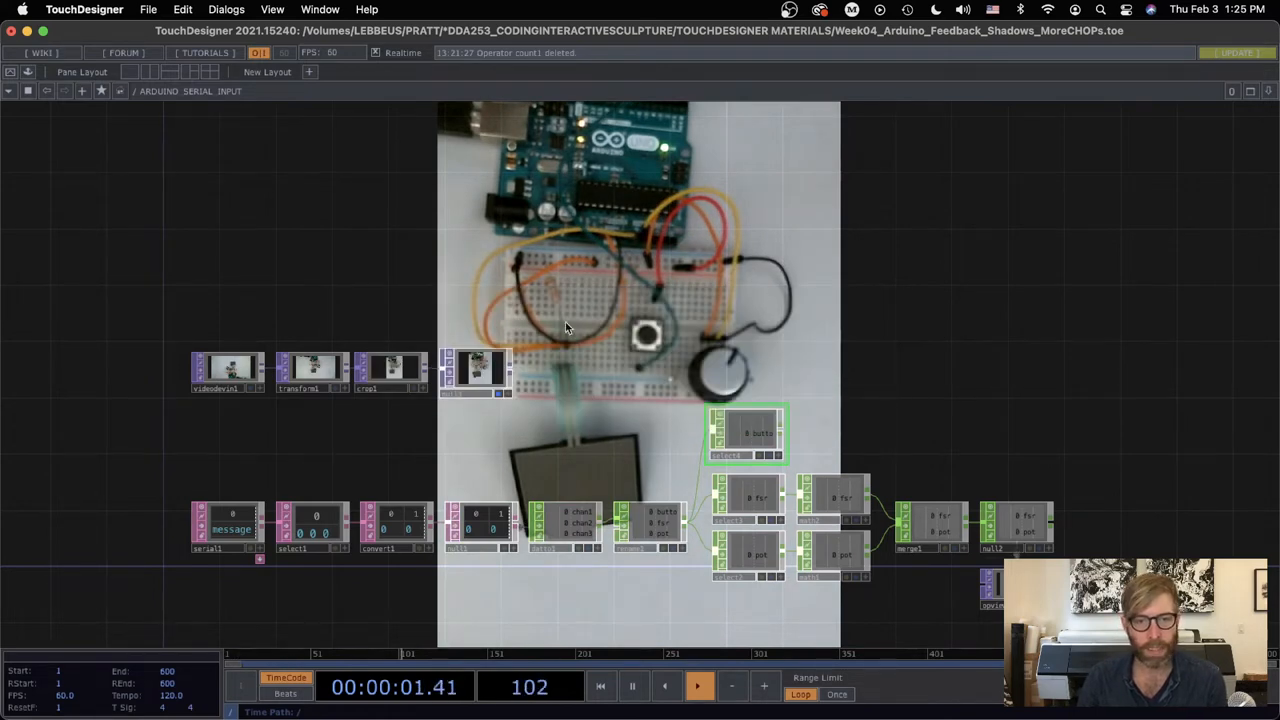
mouse_move(648, 294)
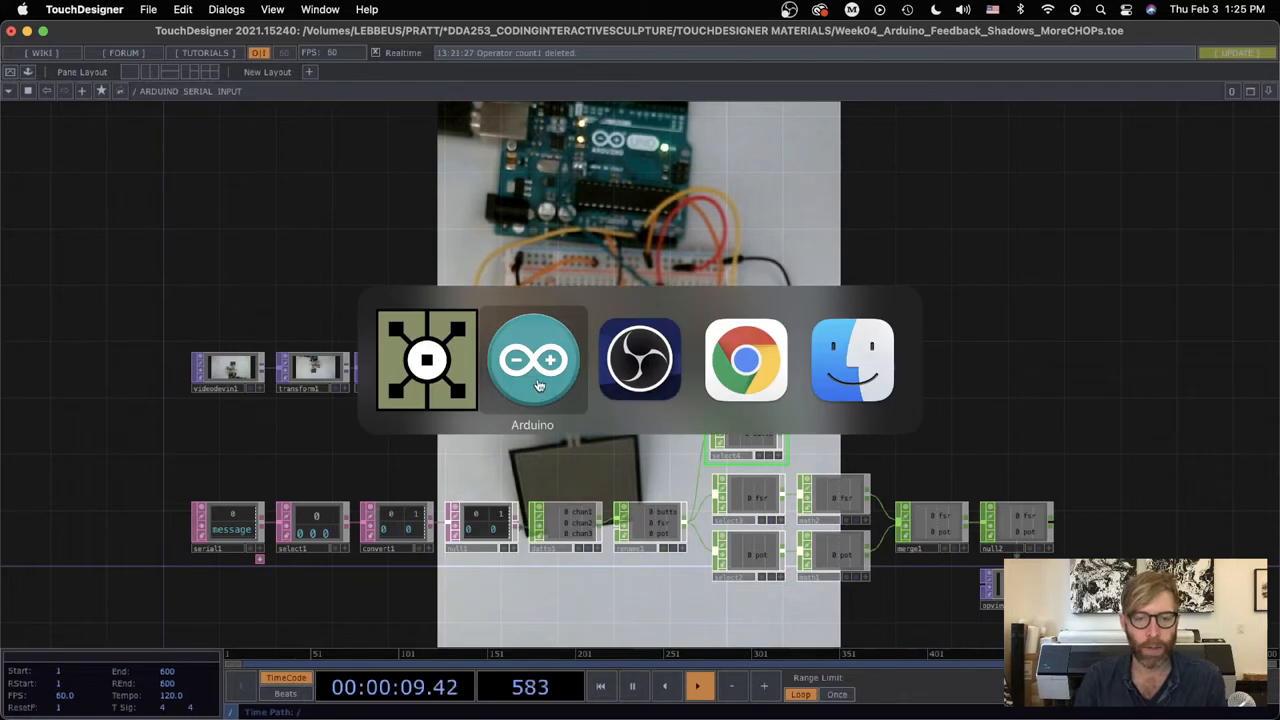
Review the sketch's Serial.begin(9600), the fsr analogRead call and the five Serial.print lines
click(532, 360)
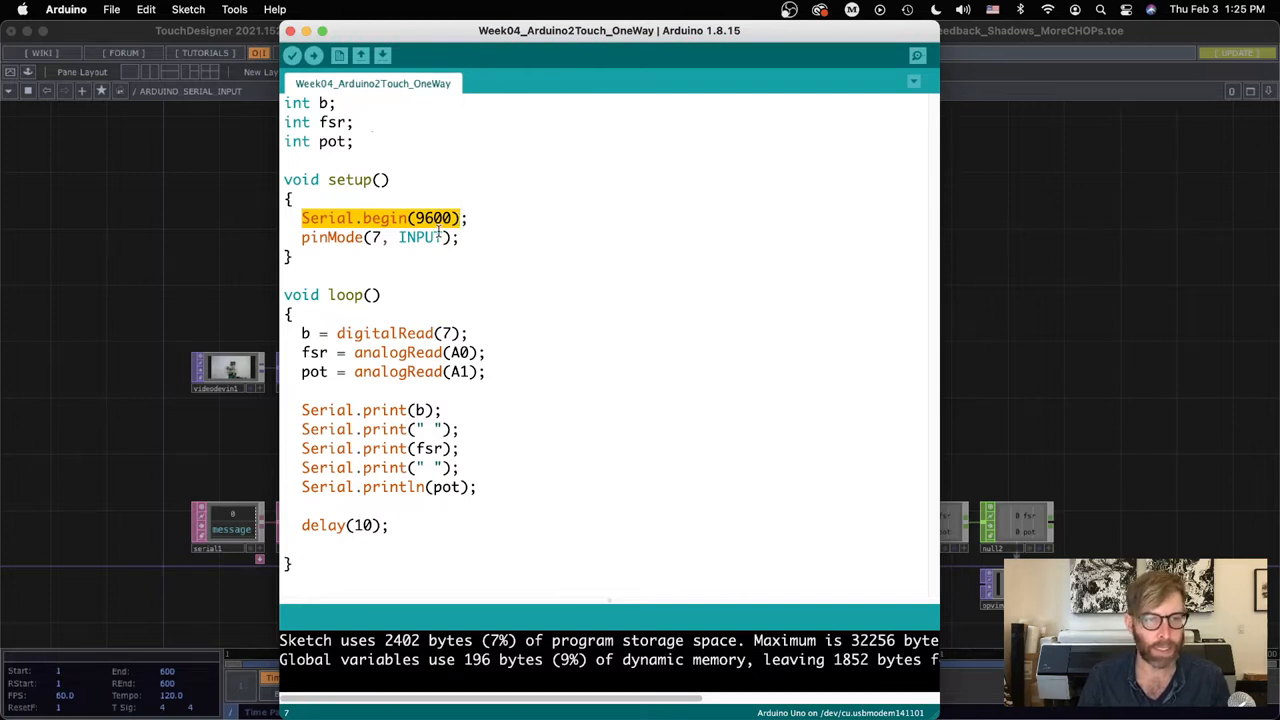
click(384, 218)
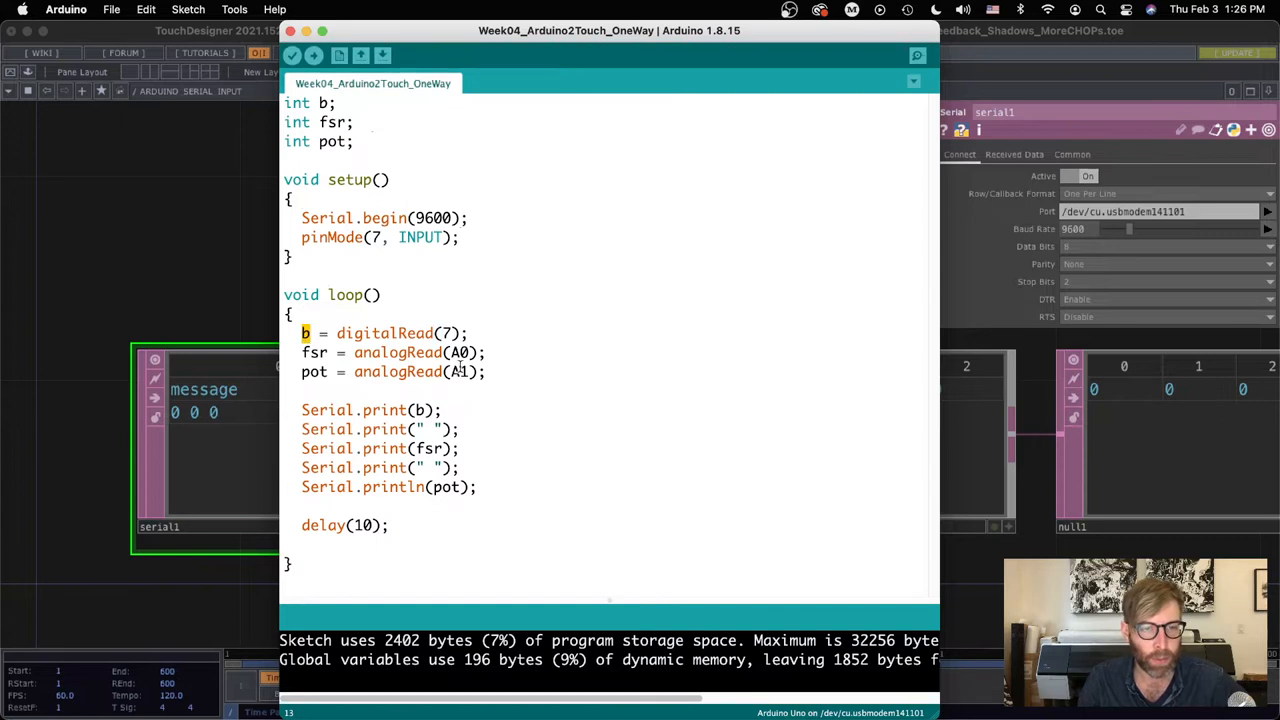
double_click(408, 352)
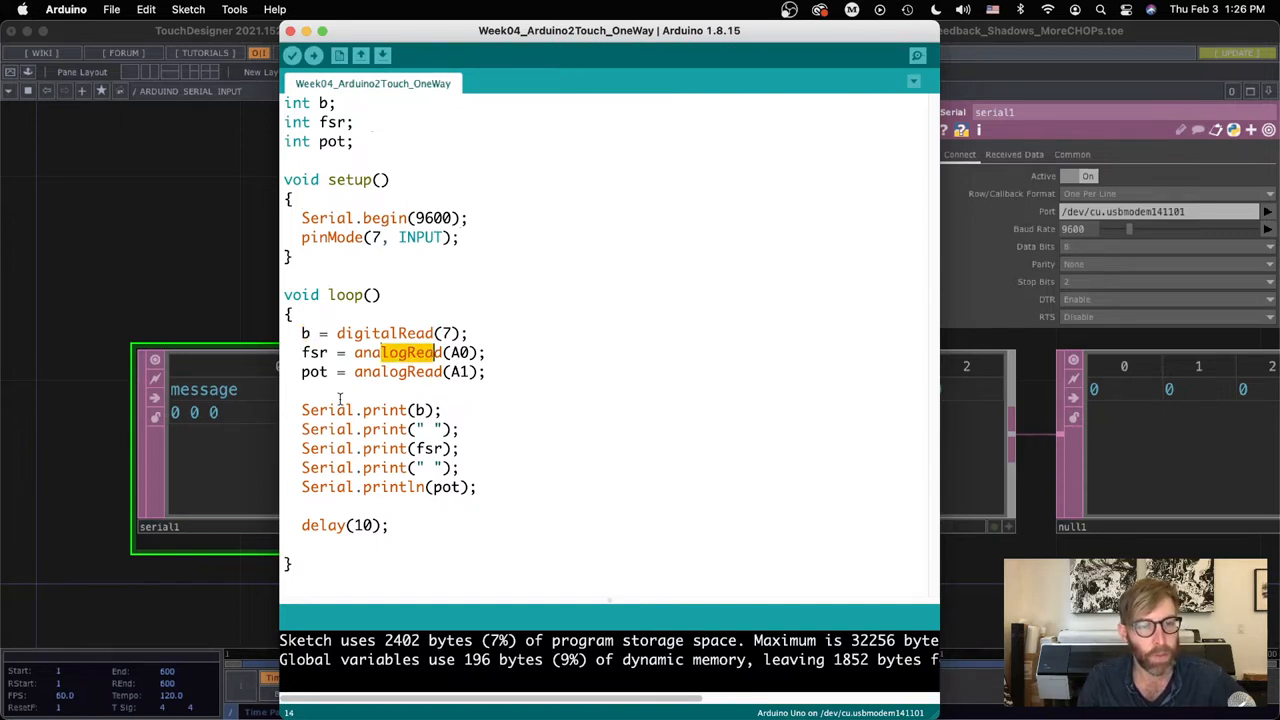
drag(300, 410, 478, 490)
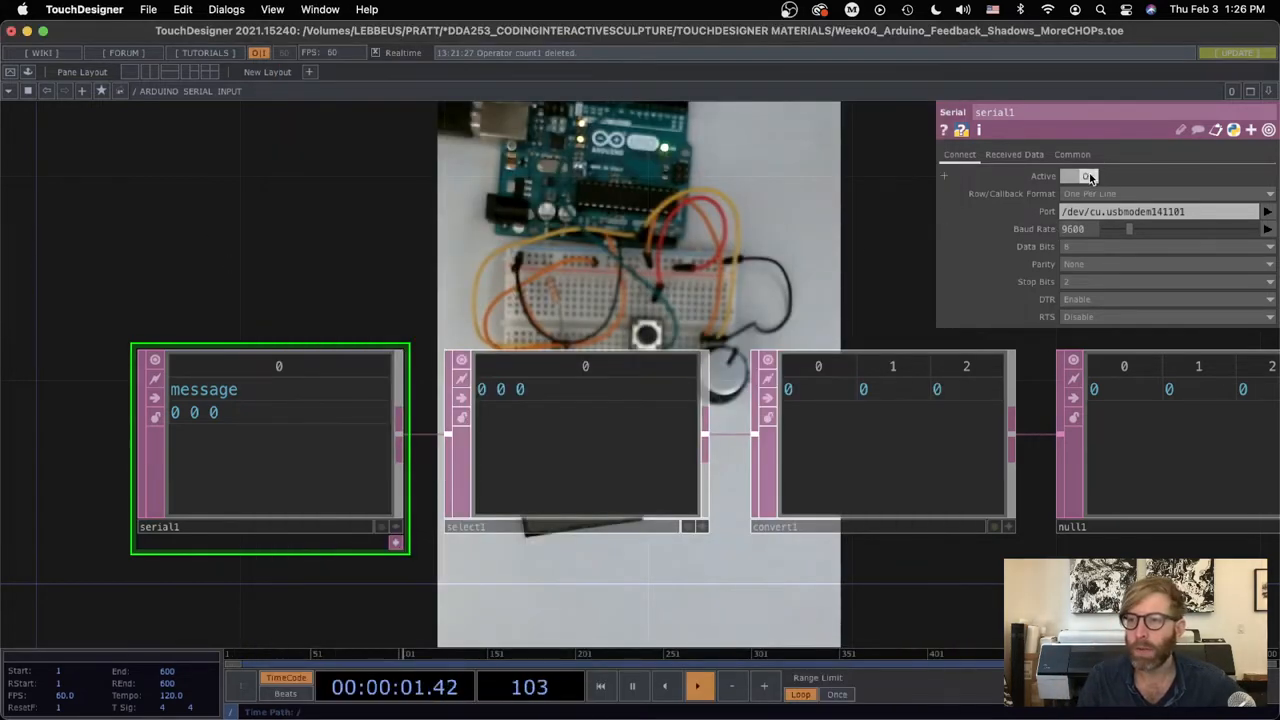
Deactivate serial1 in TouchDesigner, then verify and upload the sketch to the Arduino Uno
click(1084, 176)
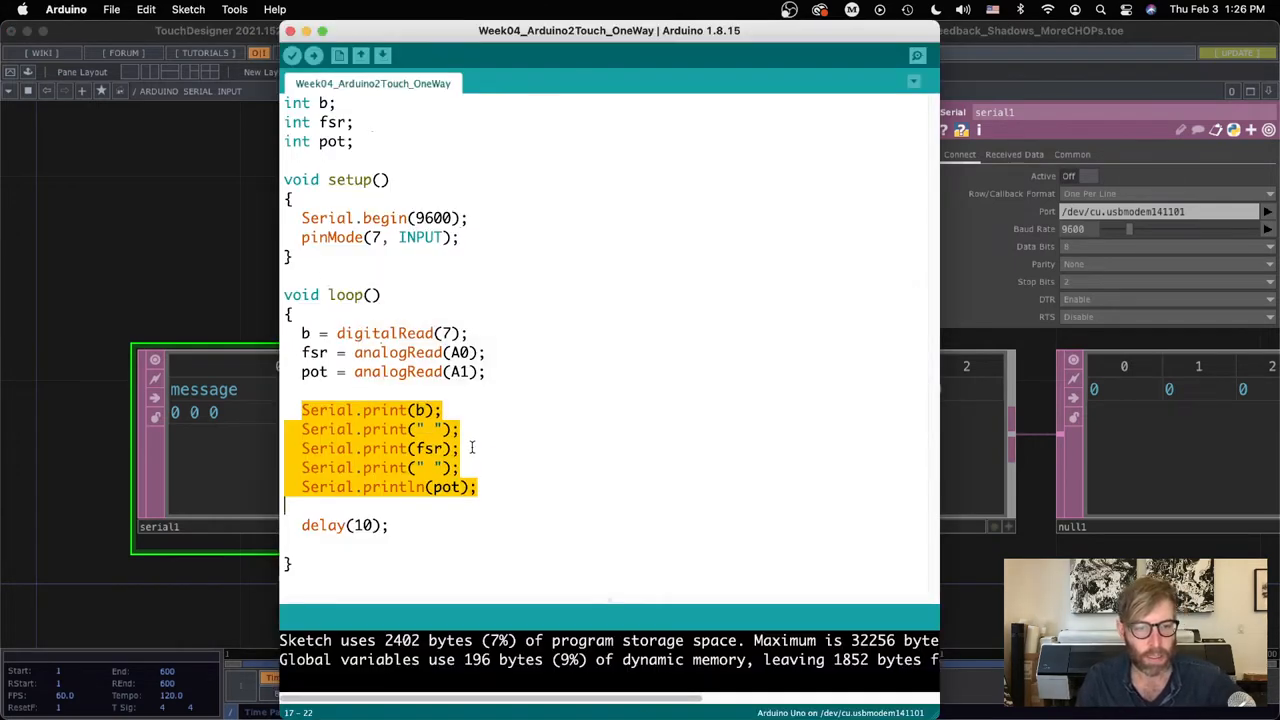
click(440, 244)
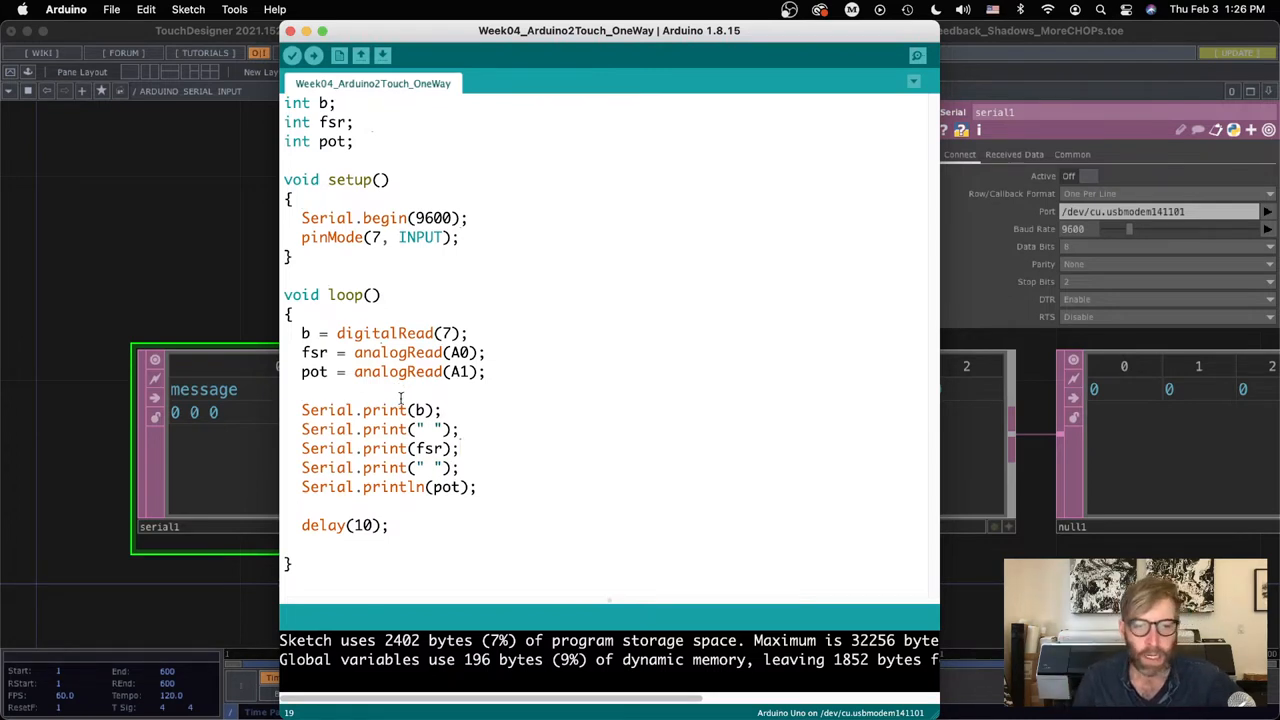
mouse_move(516, 308)
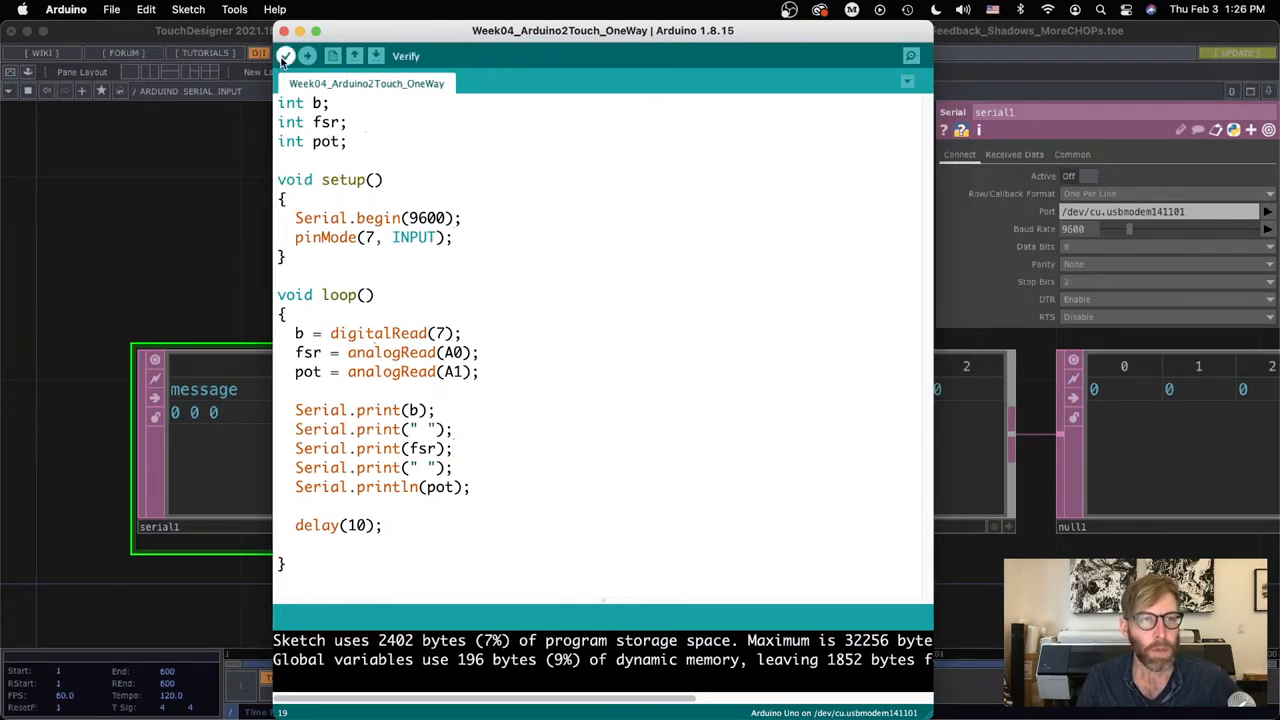
click(308, 56)
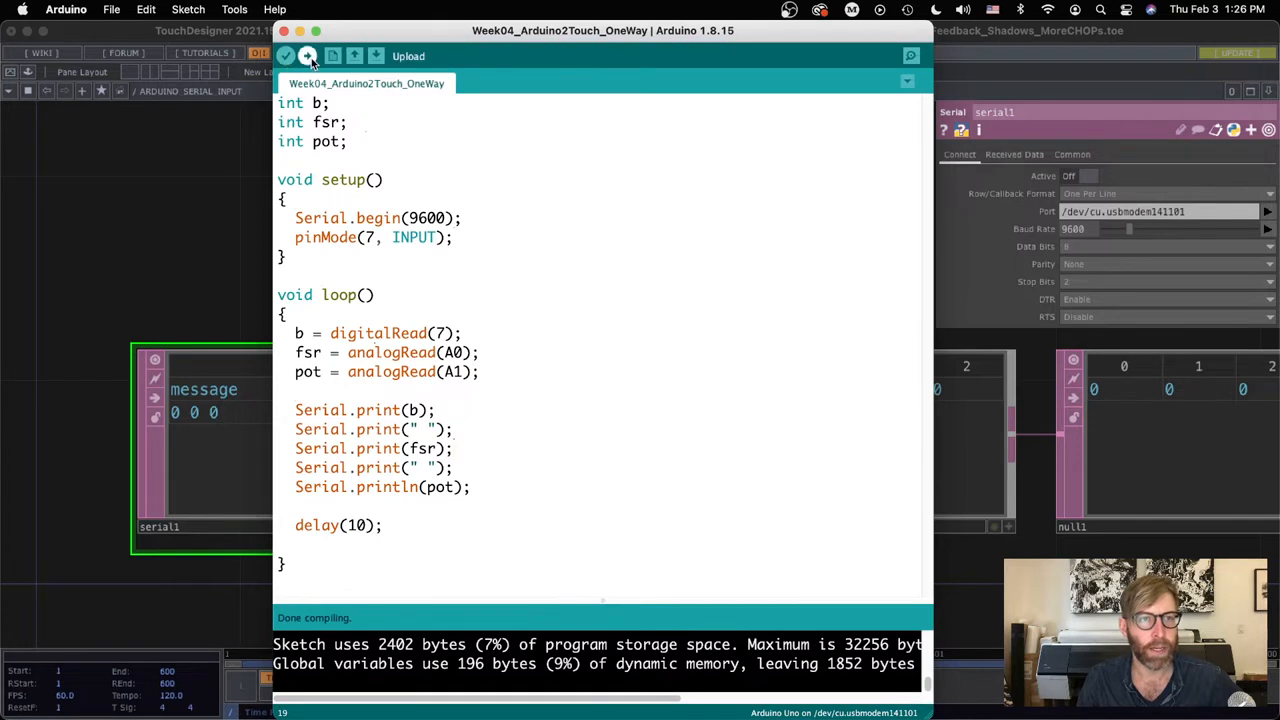
click(308, 56)
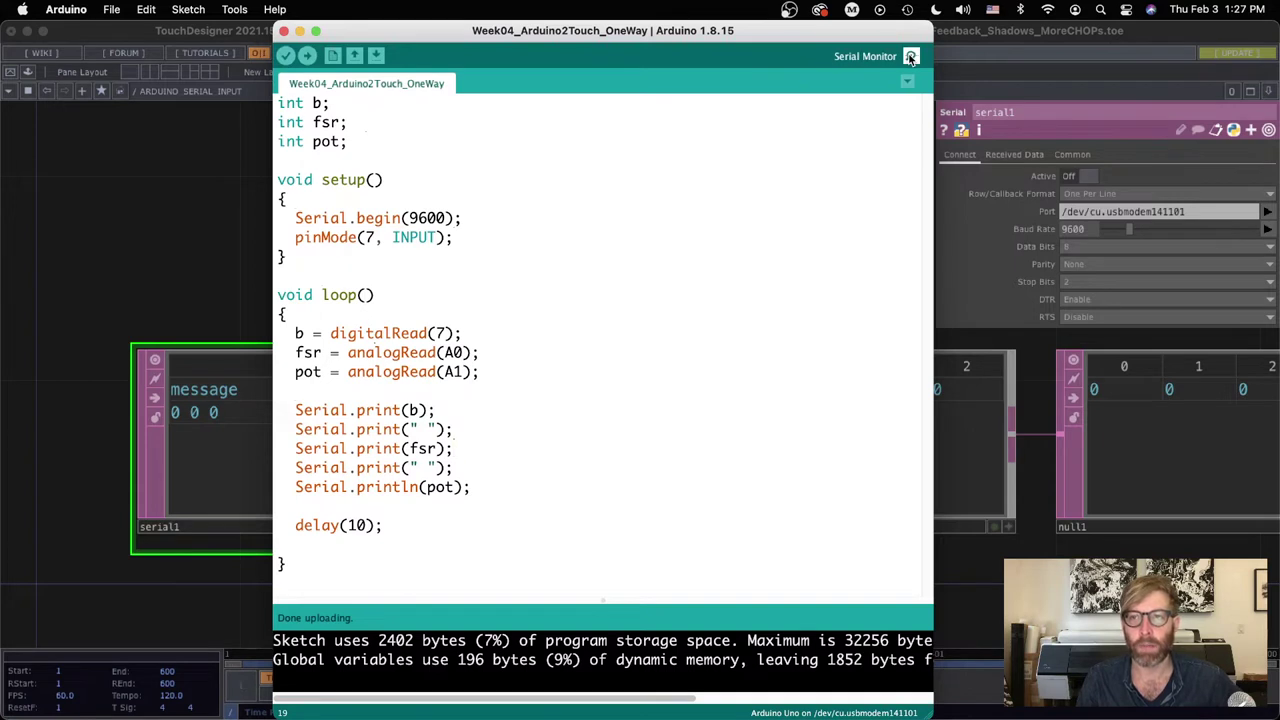
Show the serial monitor and place it to the right of the sketch code
click(908, 56)
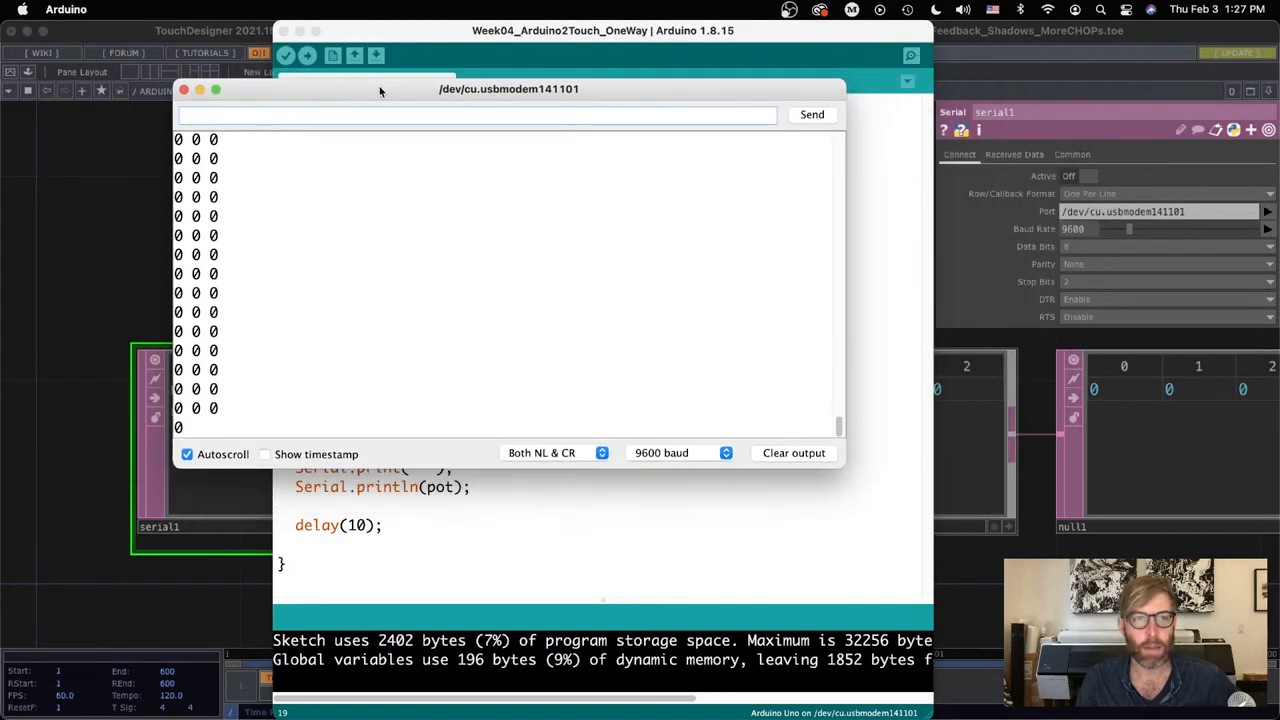
drag(508, 88, 868, 94)
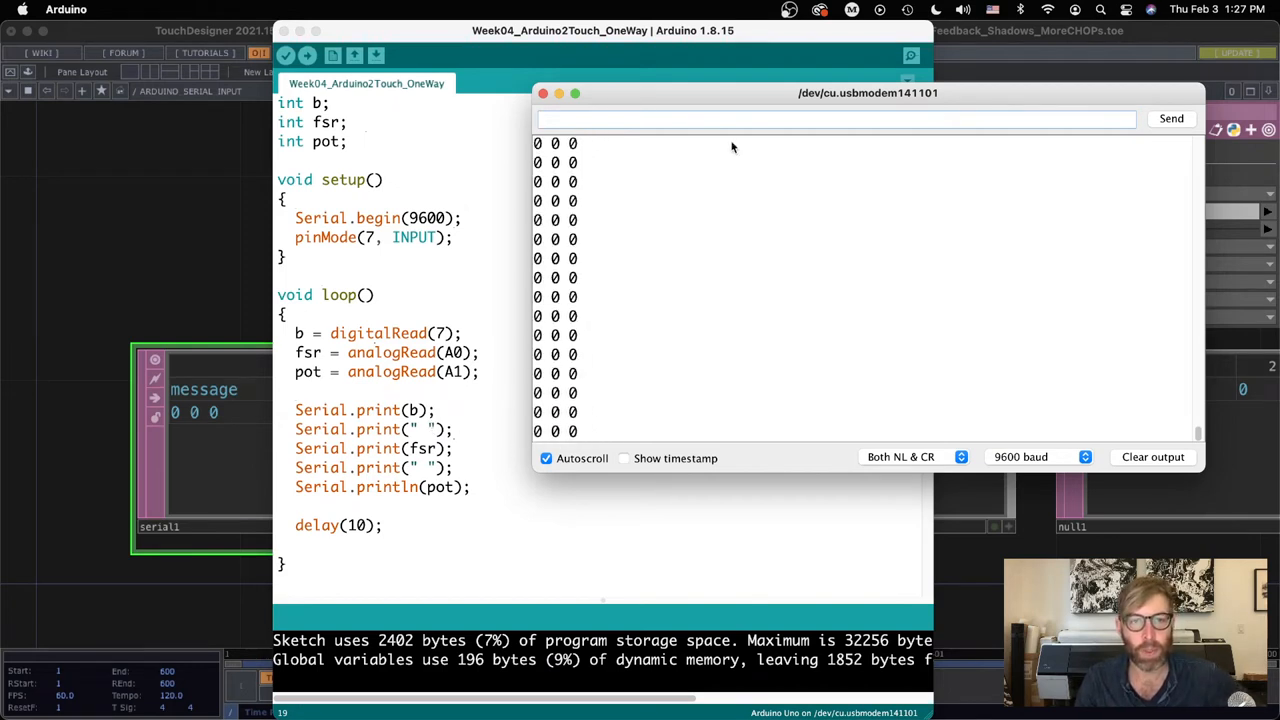
Close the serial monitor and point out the Serial.print and println lines in loop()
drag(868, 92, 880, 124)
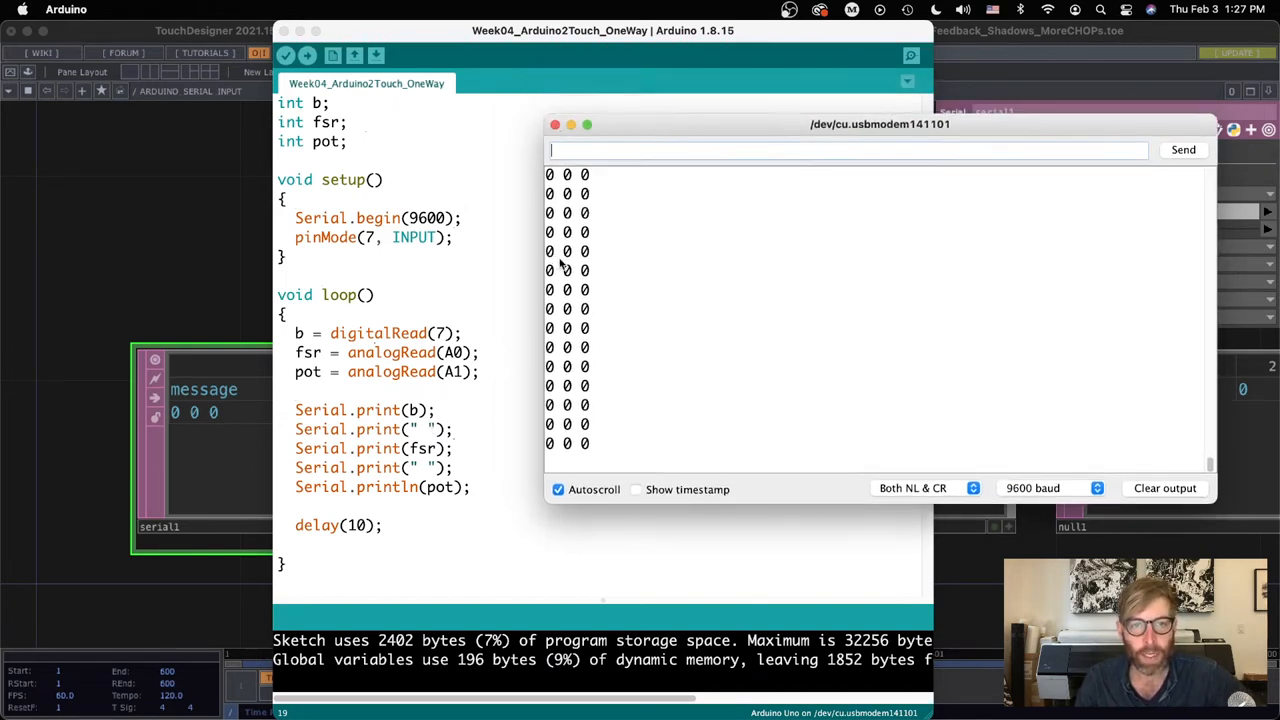
click(556, 124)
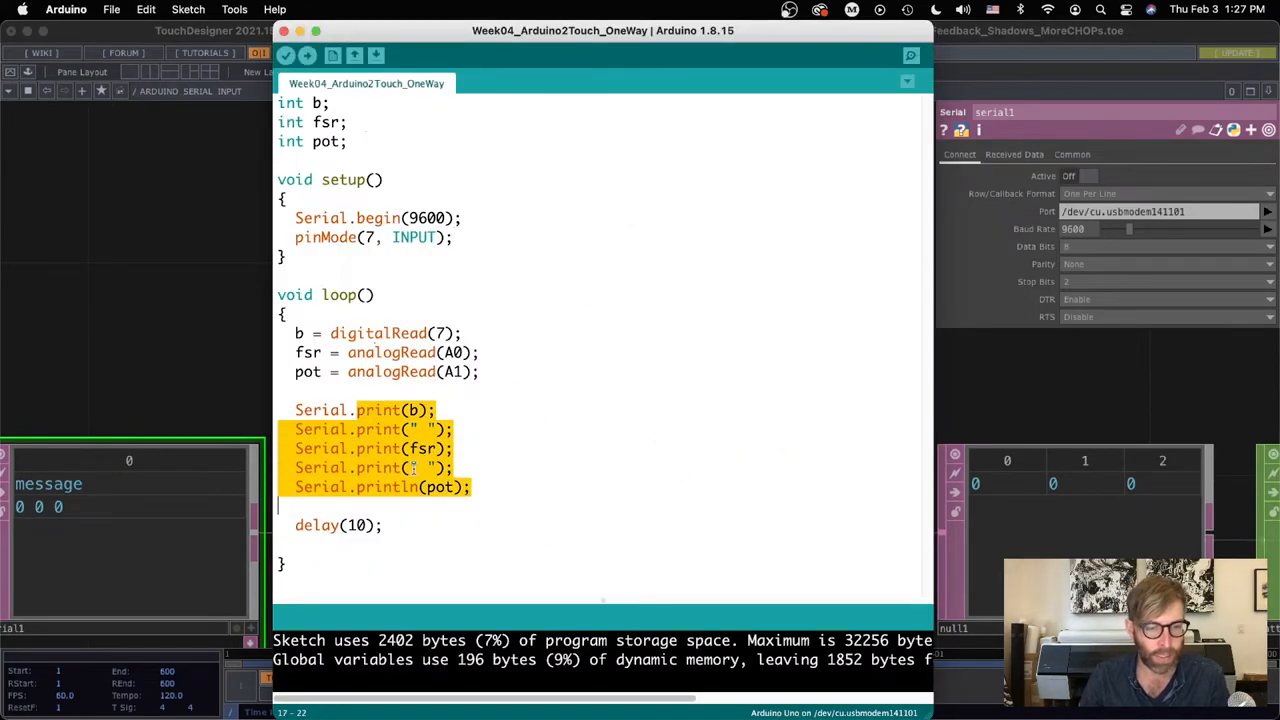
click(412, 410)
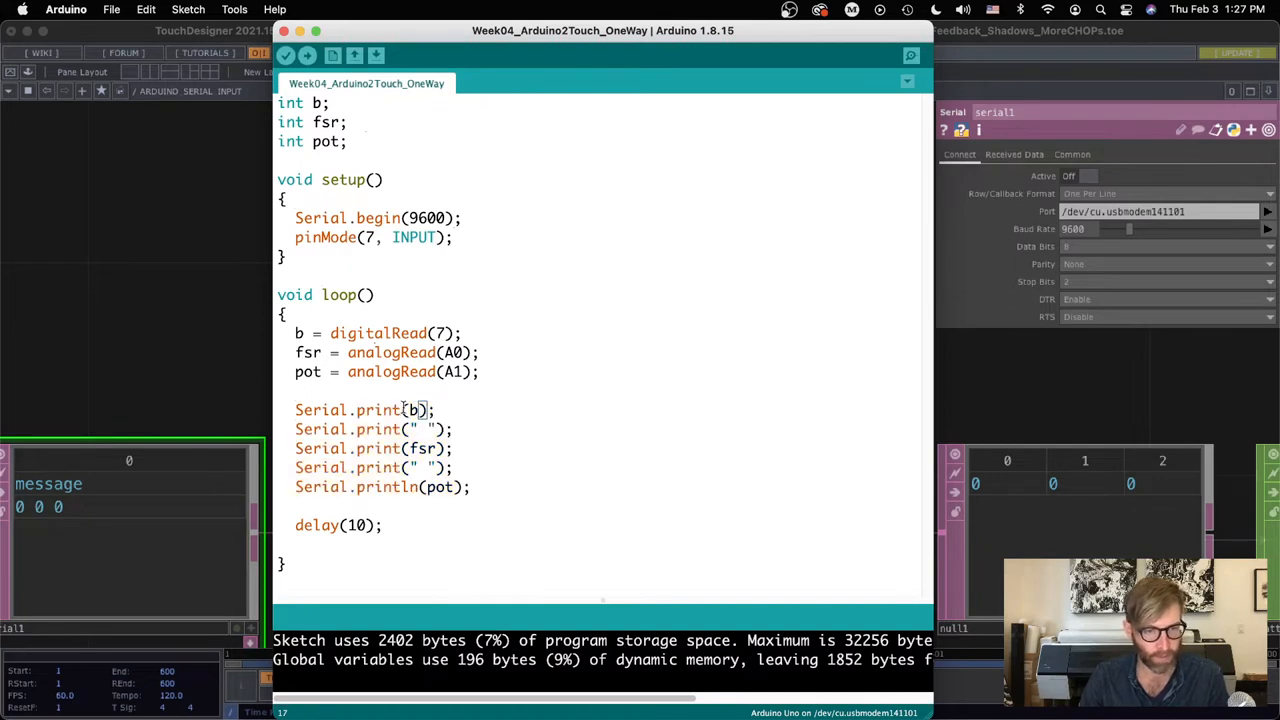
double_click(412, 410)
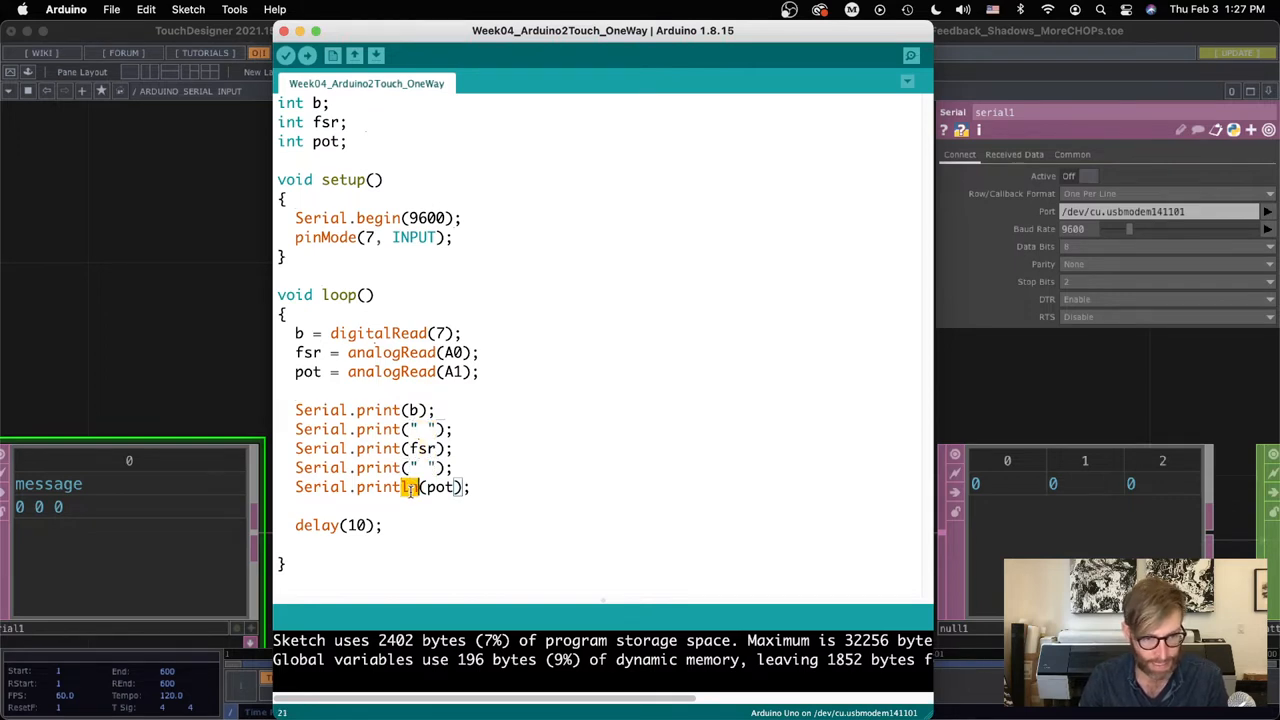
text(ln)
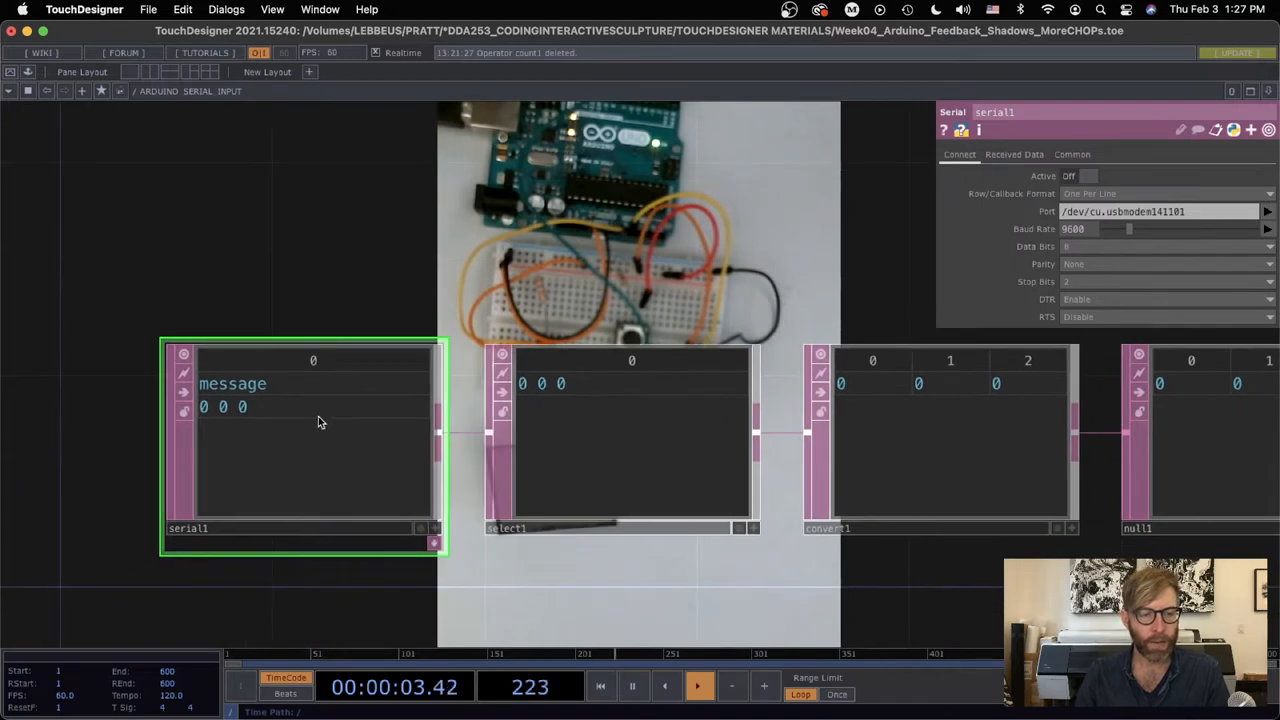
Select serial1 and switch its Active parameter back on
click(1088, 176)
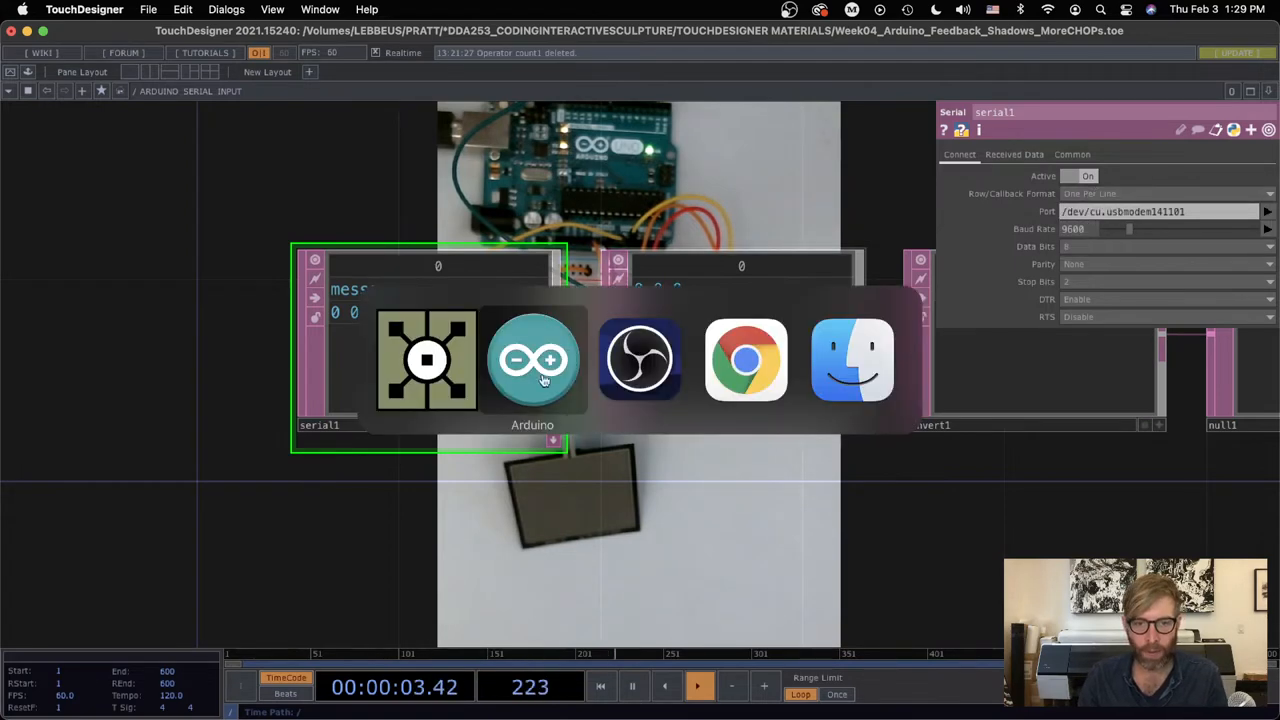
In the Arduino sketch, highlight the printed b value and the " " space separator
click(532, 360)
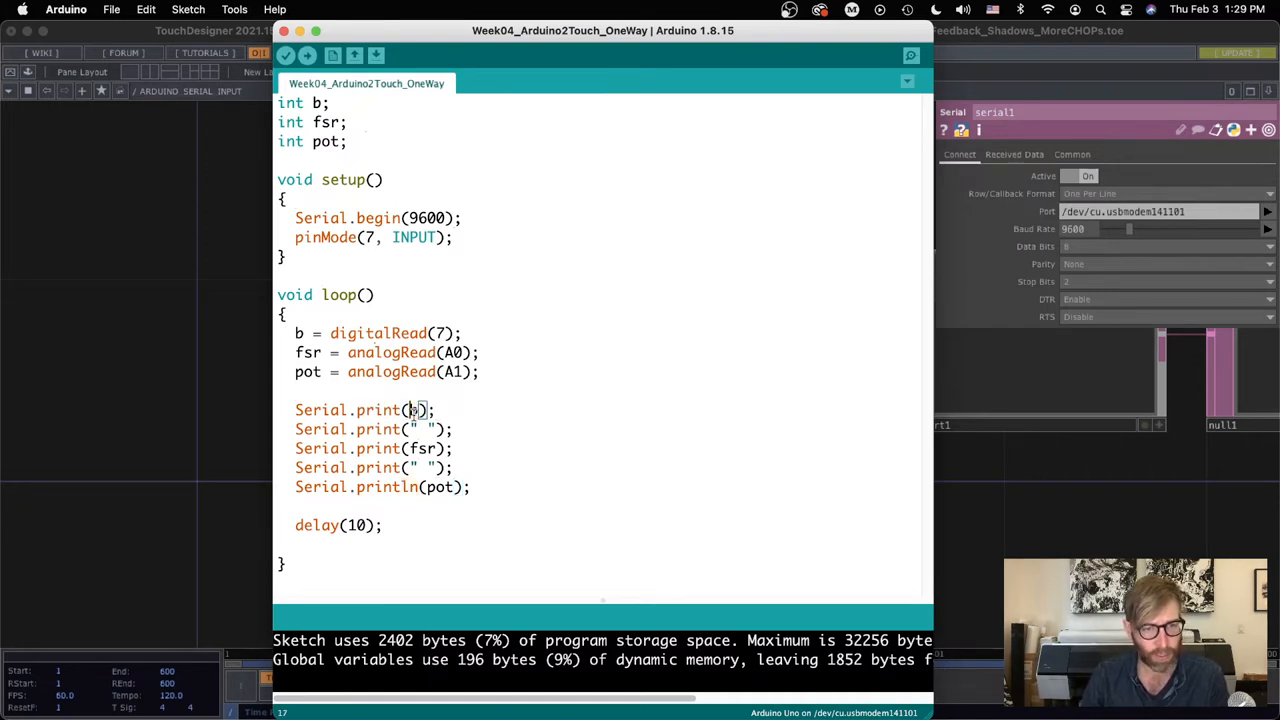
double_click(428, 428)
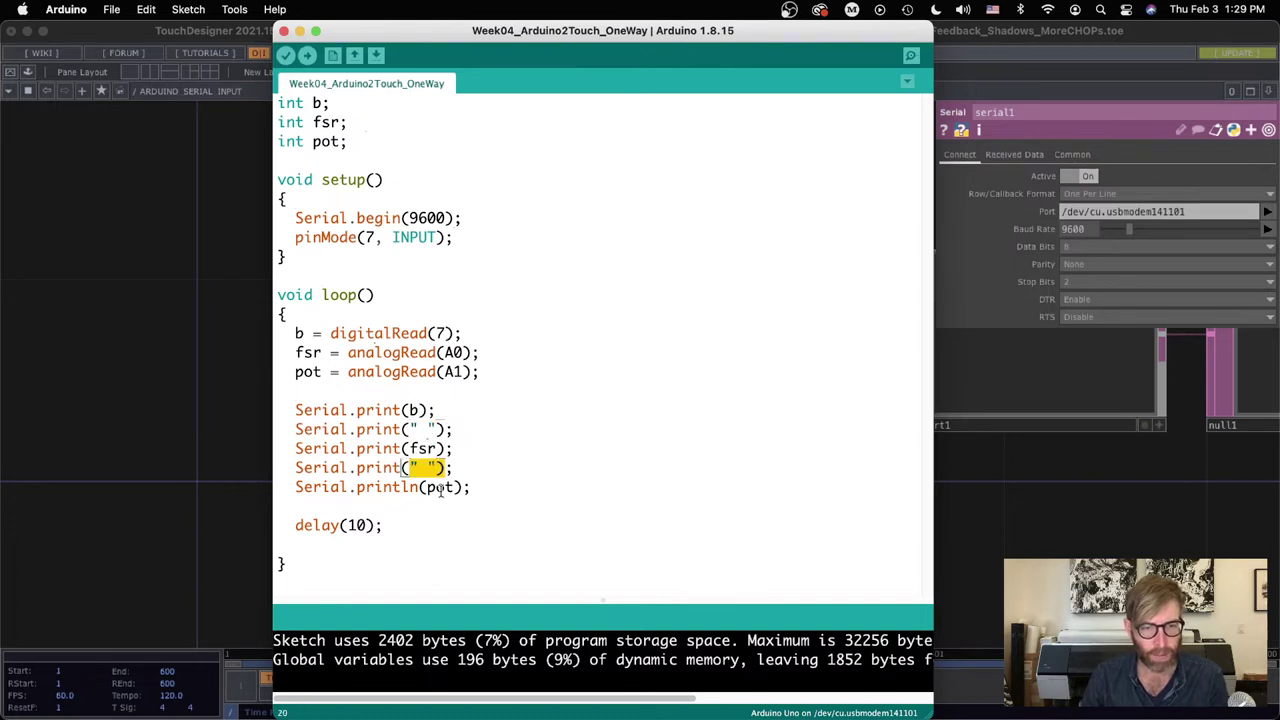
double_click(440, 488)
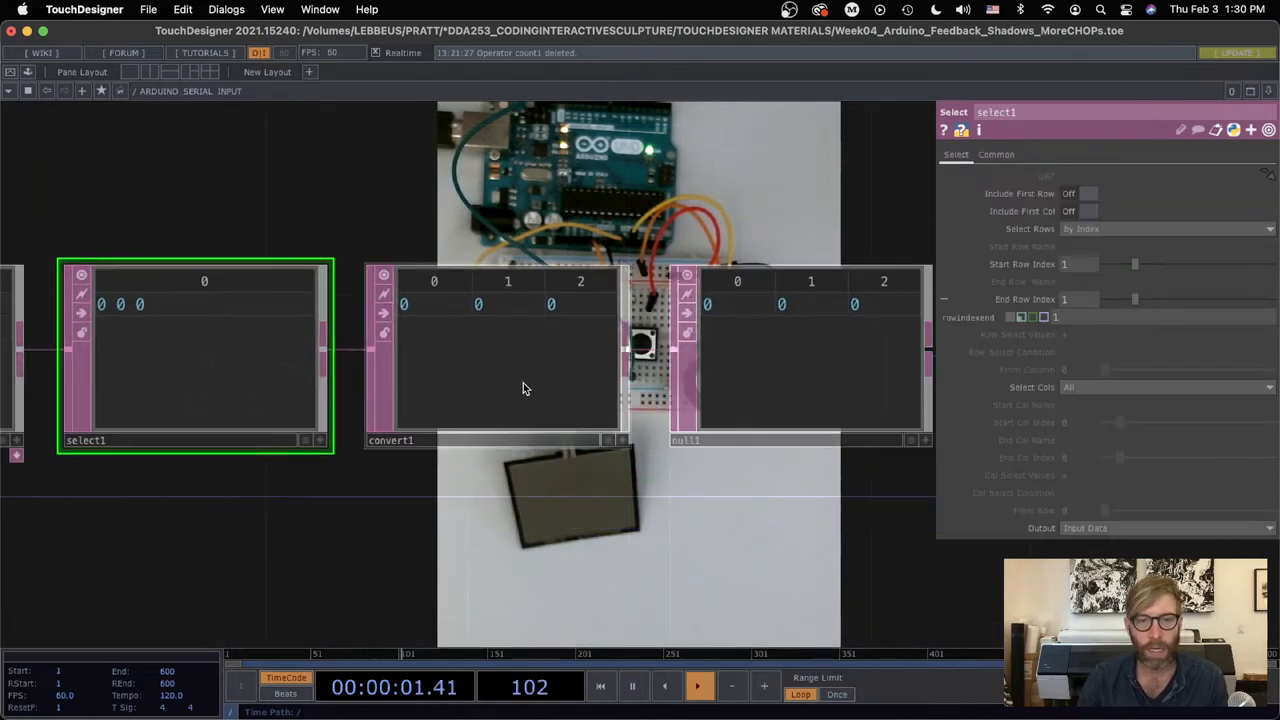
click(528, 388)
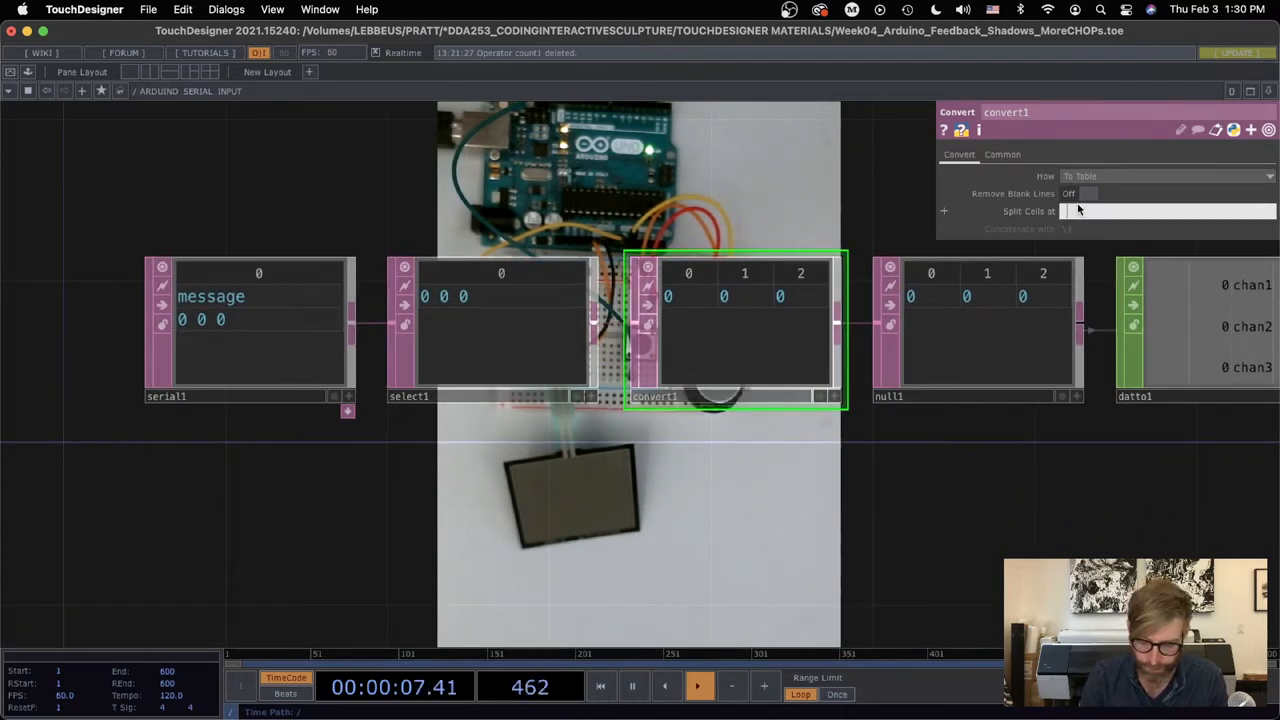
text(/t)
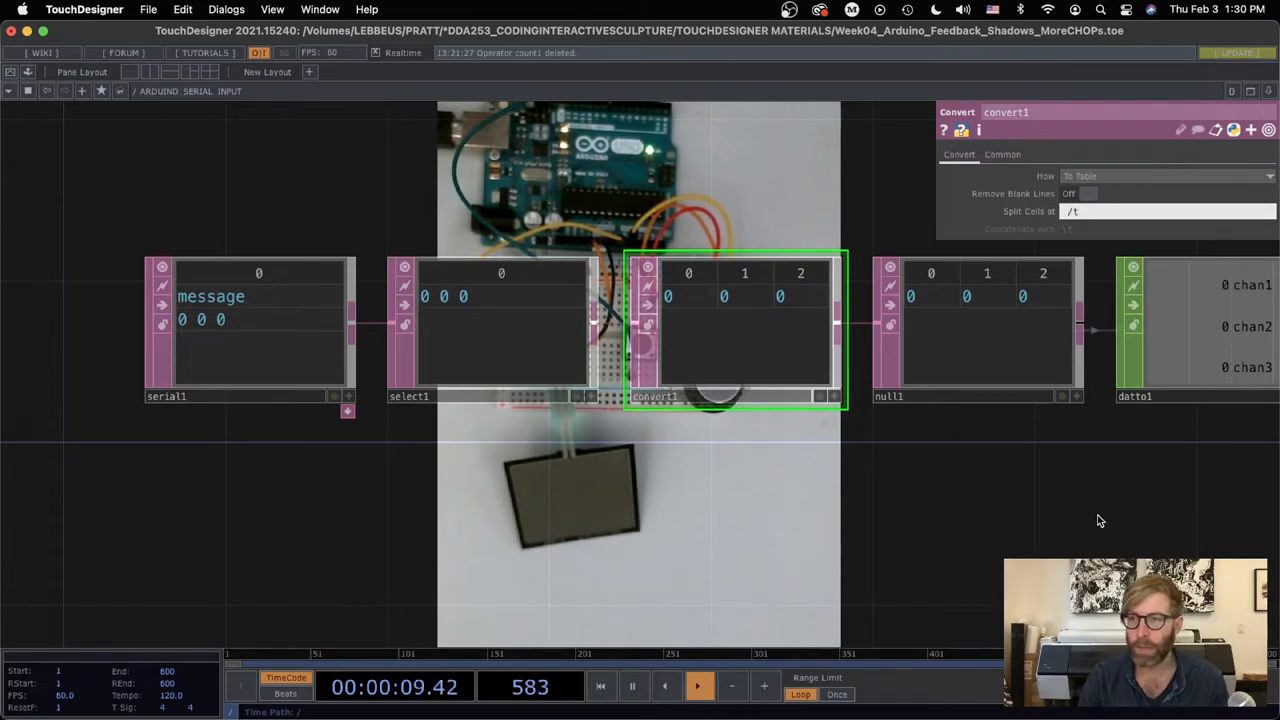
click(1160, 212)
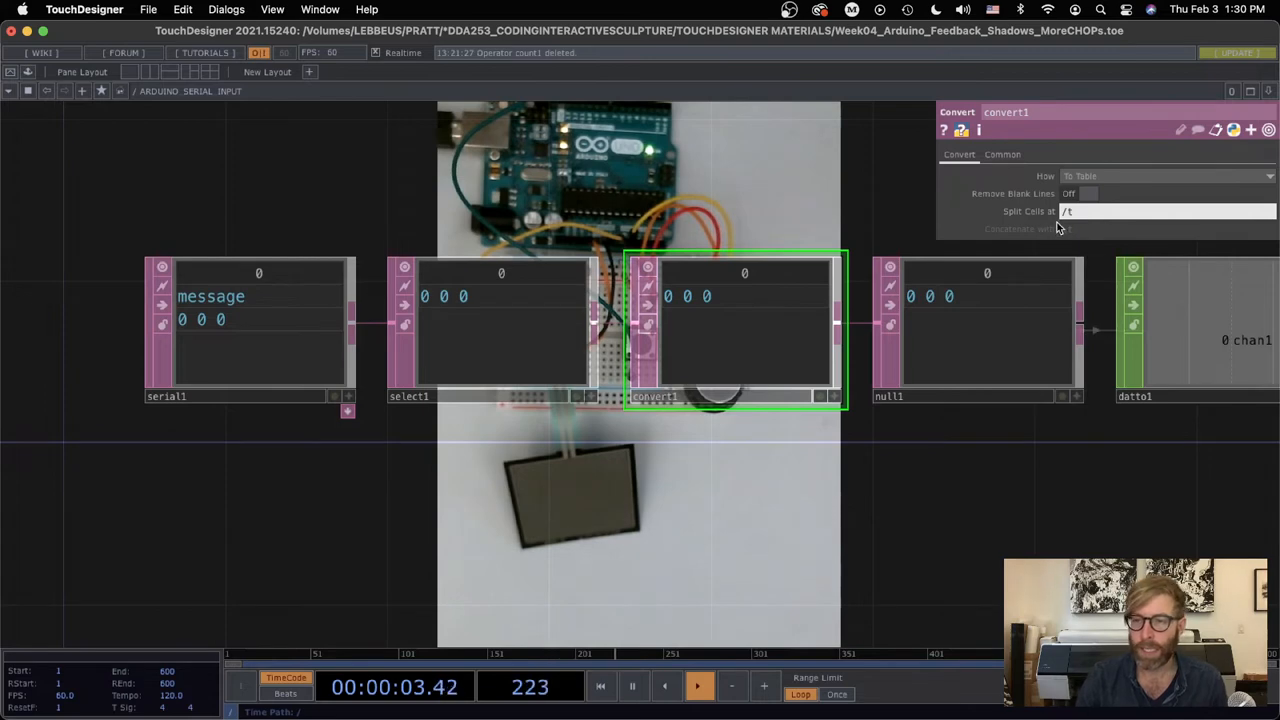
mouse_move(444, 324)
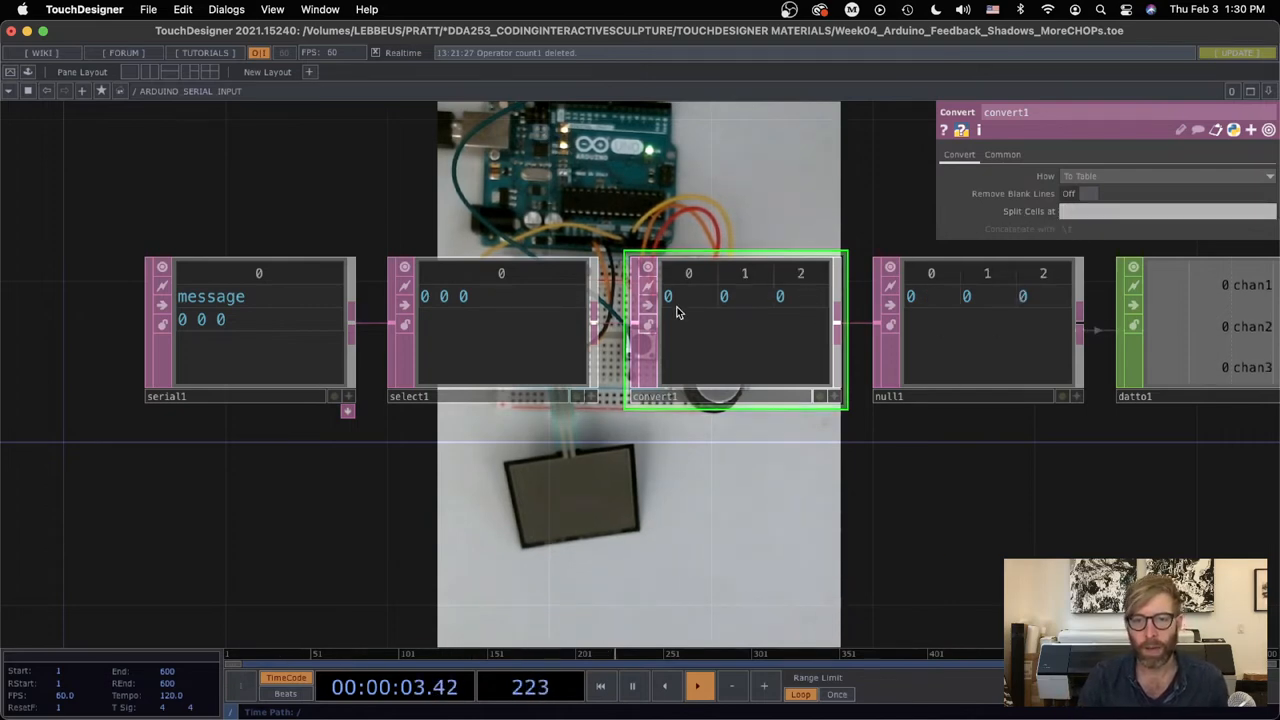
mouse_move(698, 306)
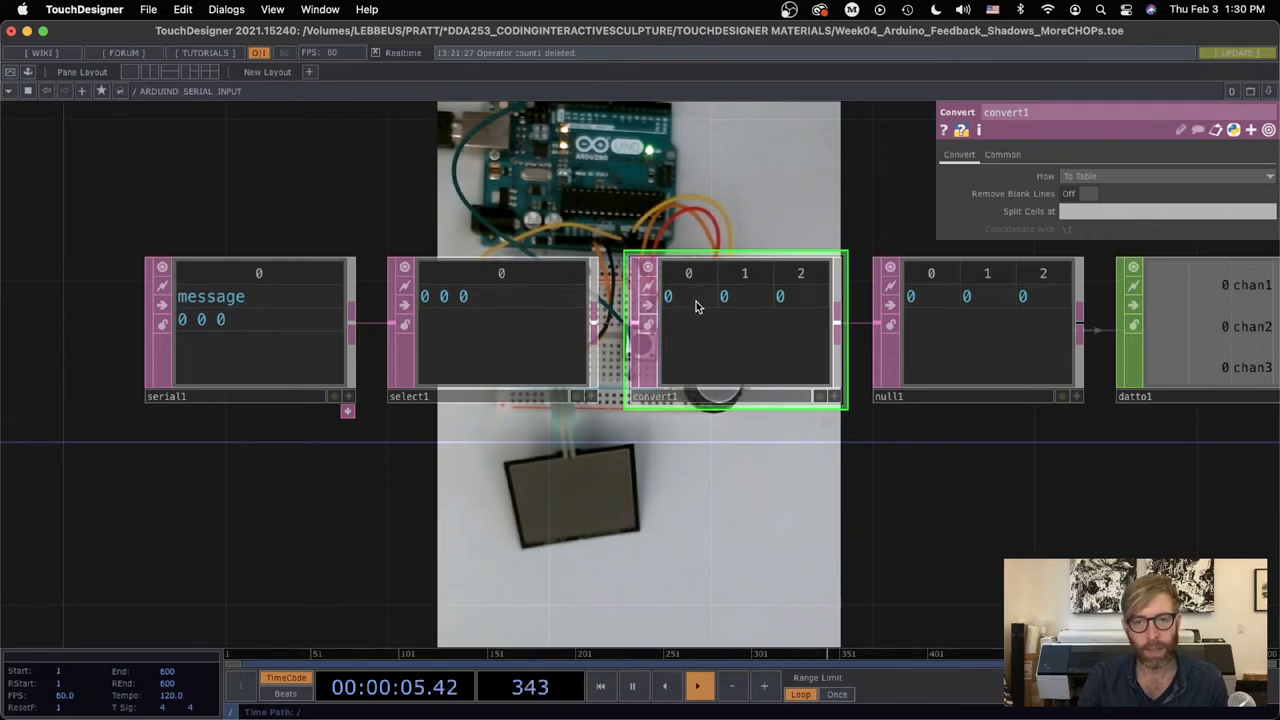
mouse_move(738, 328)
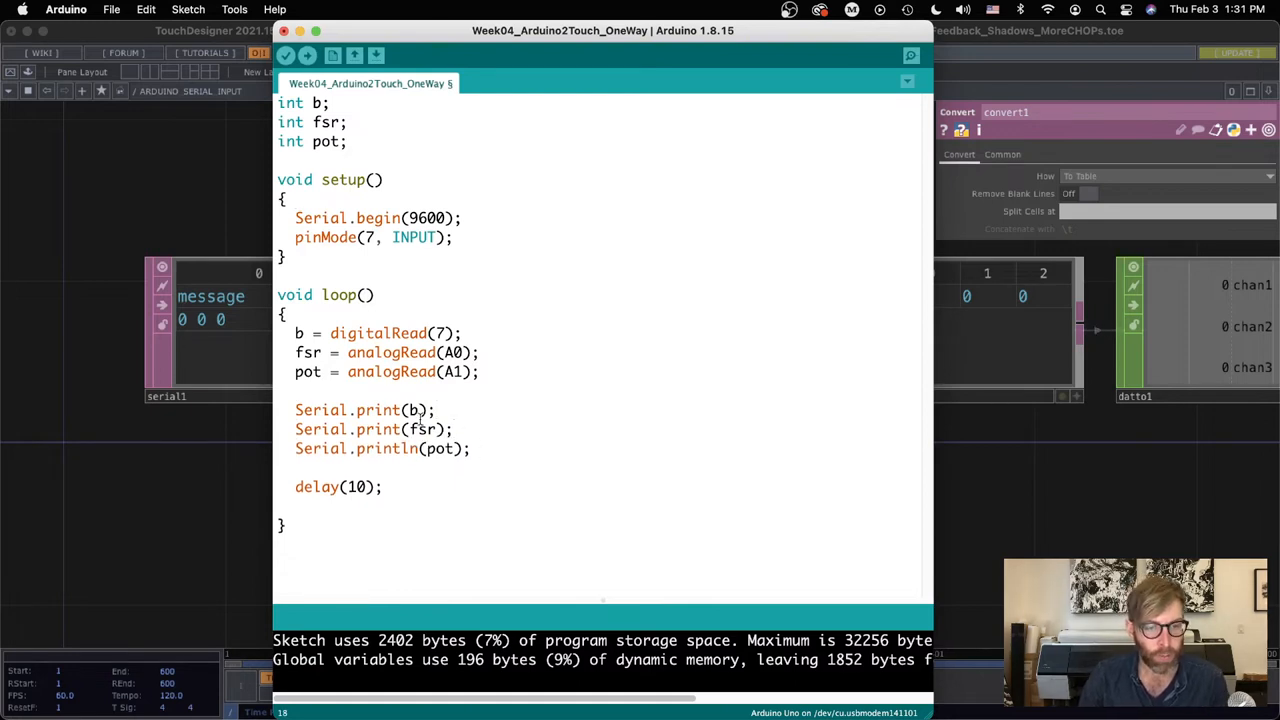
Select the Serial.print(" ") space-separator line in loop() for removal
double_click(414, 410)
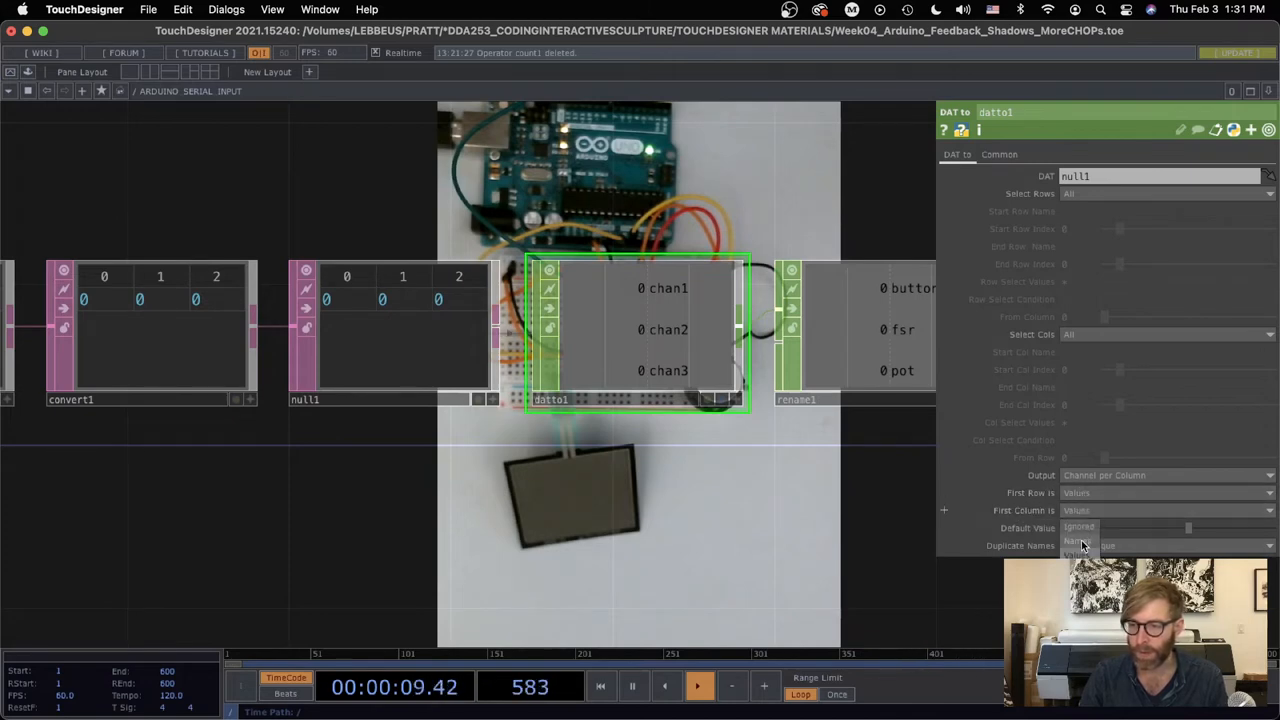
click(1164, 476)
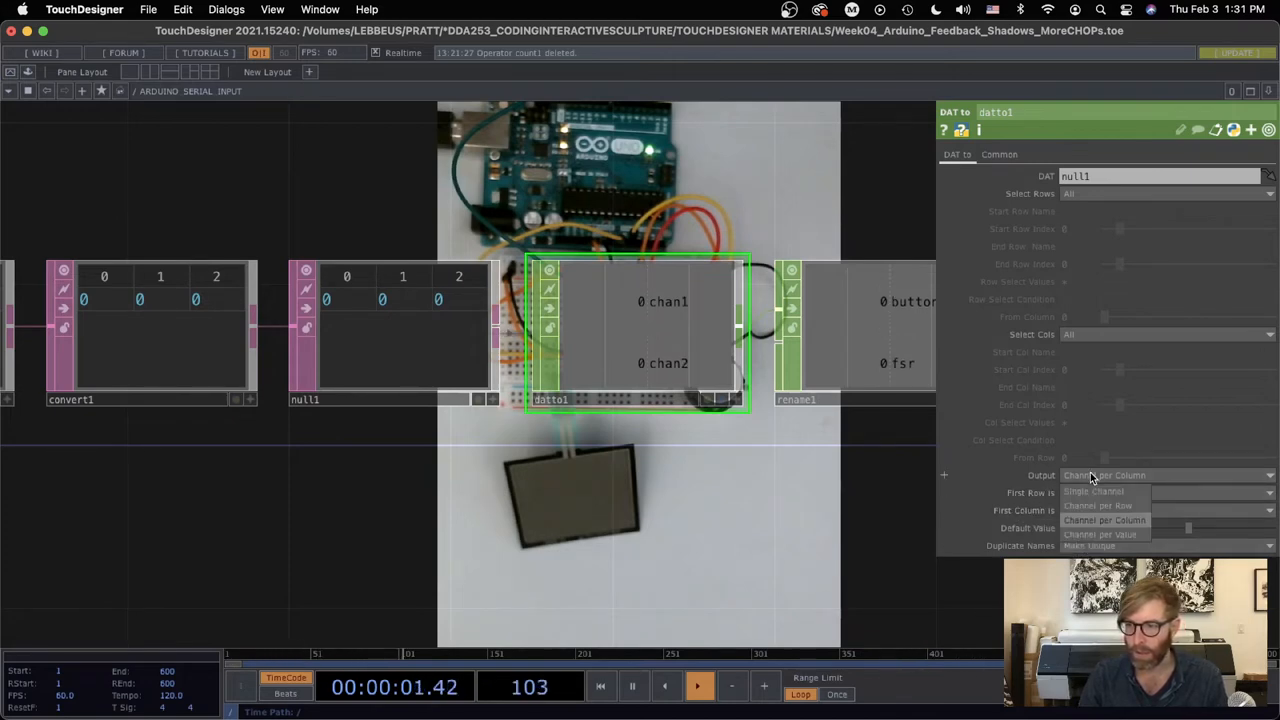
click(1104, 520)
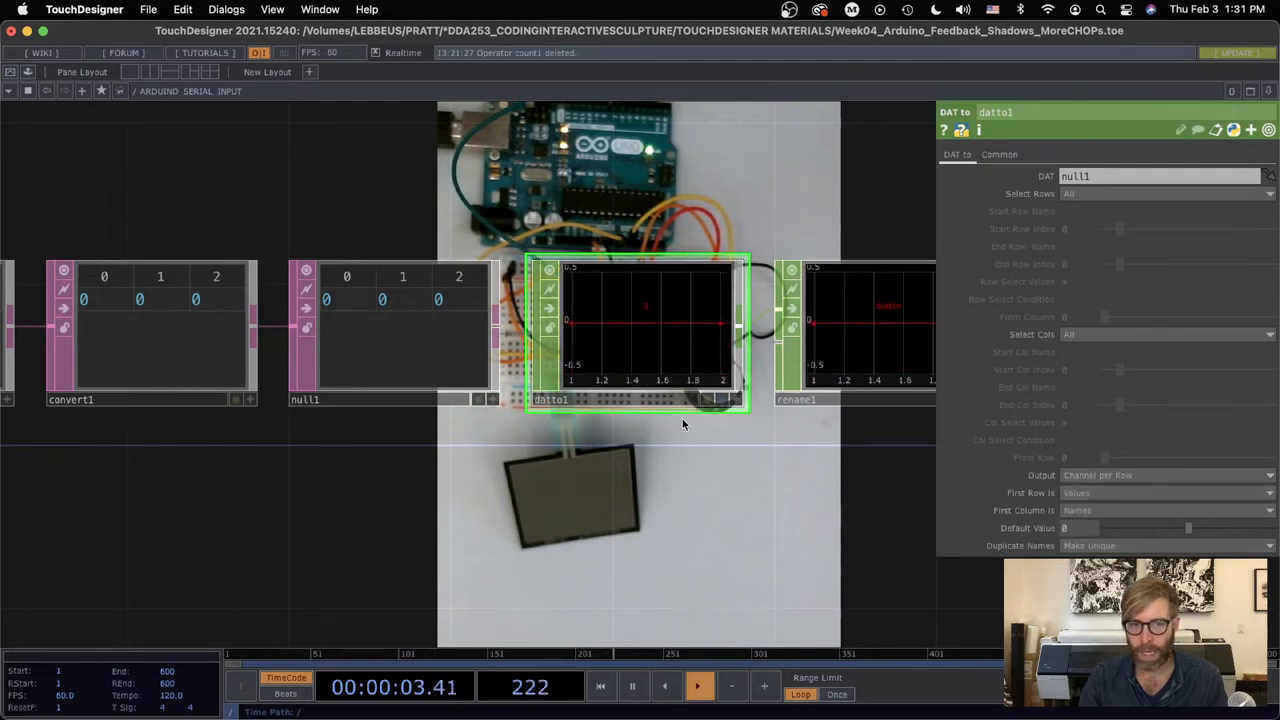
click(1164, 476)
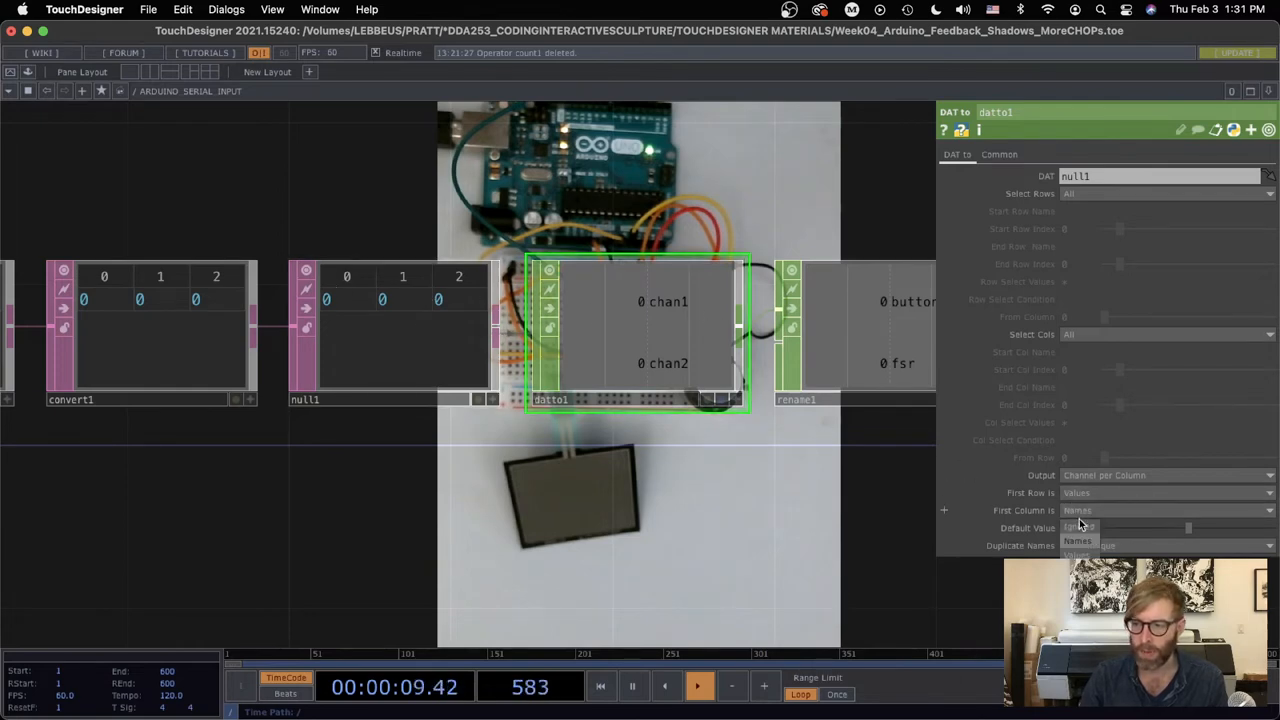
click(1076, 540)
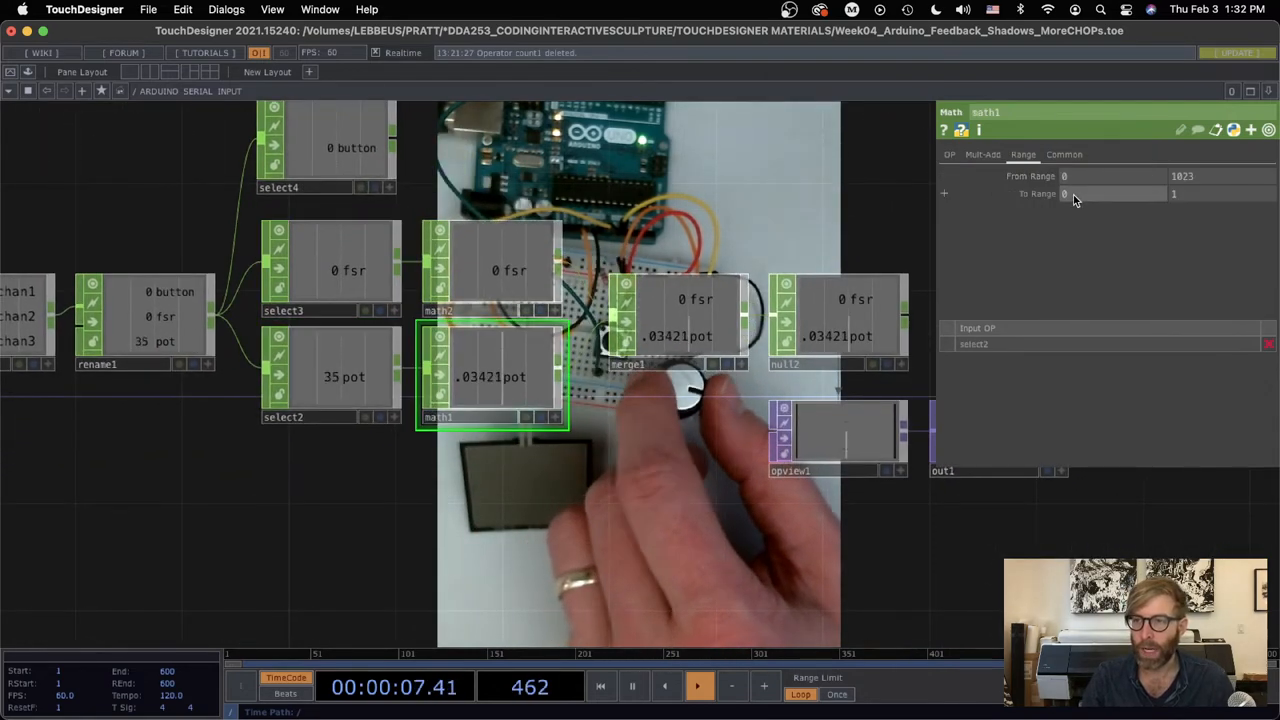
Adjust the pot Math CHOP's output range, then inspect the fsr remapping and channel selection settings
click(510, 270)
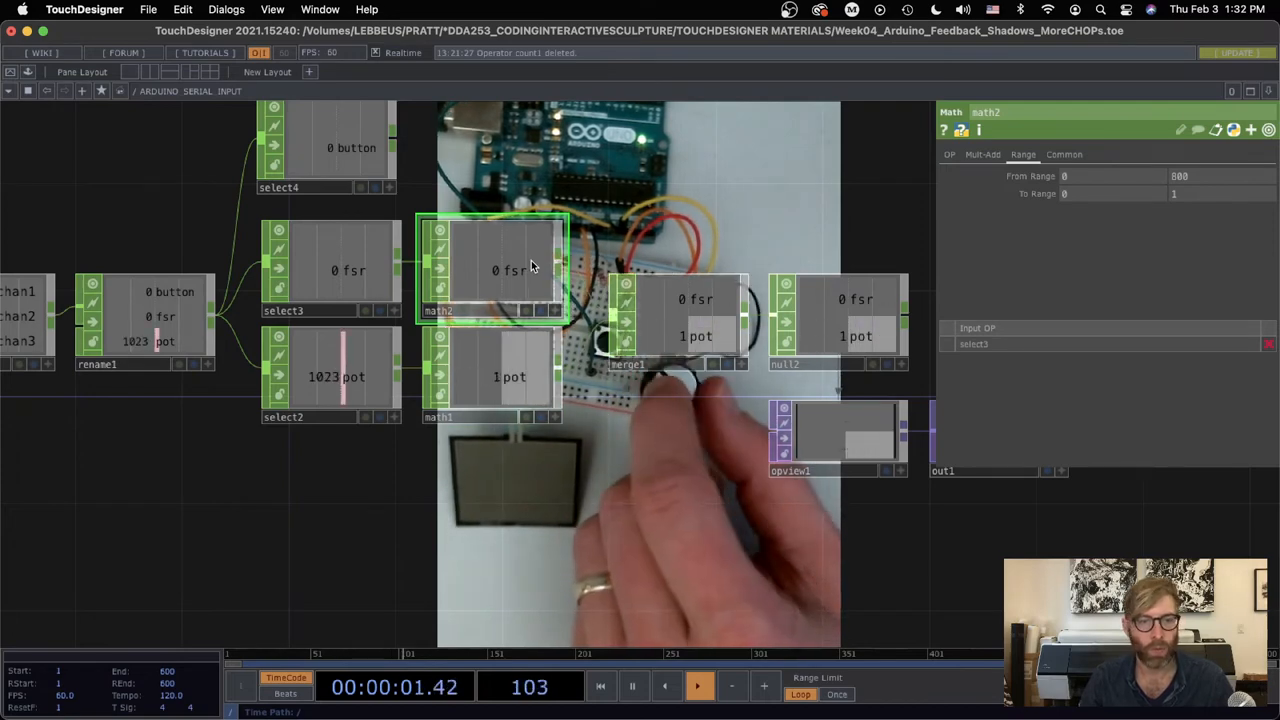
click(300, 264)
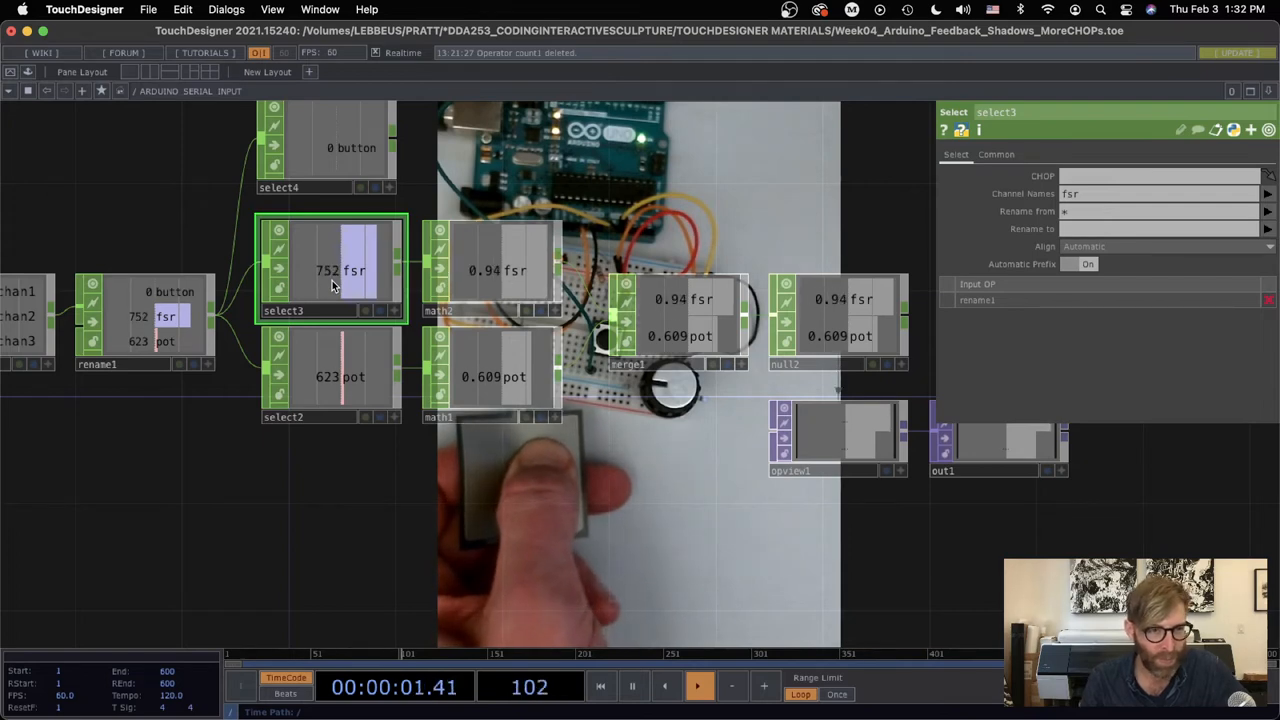
click(490, 270)
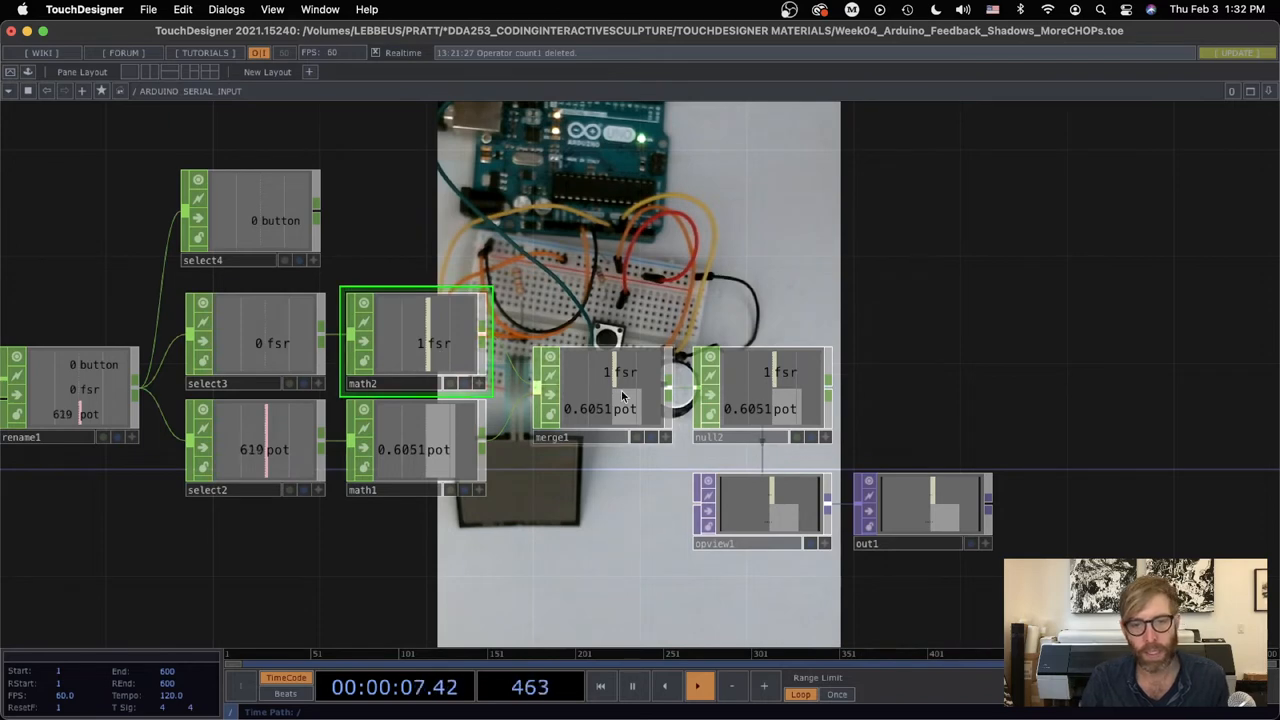
click(760, 396)
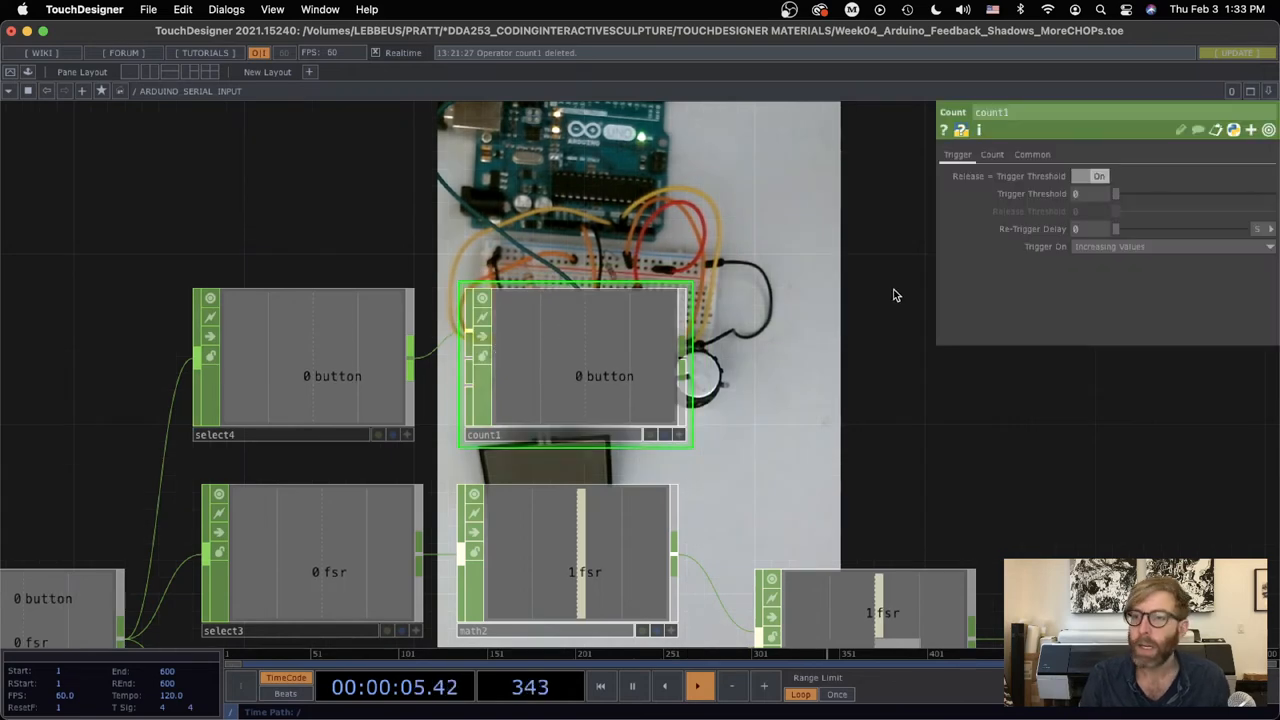
Show count1's Count page and its Limit choices for the button toggle
click(992, 154)
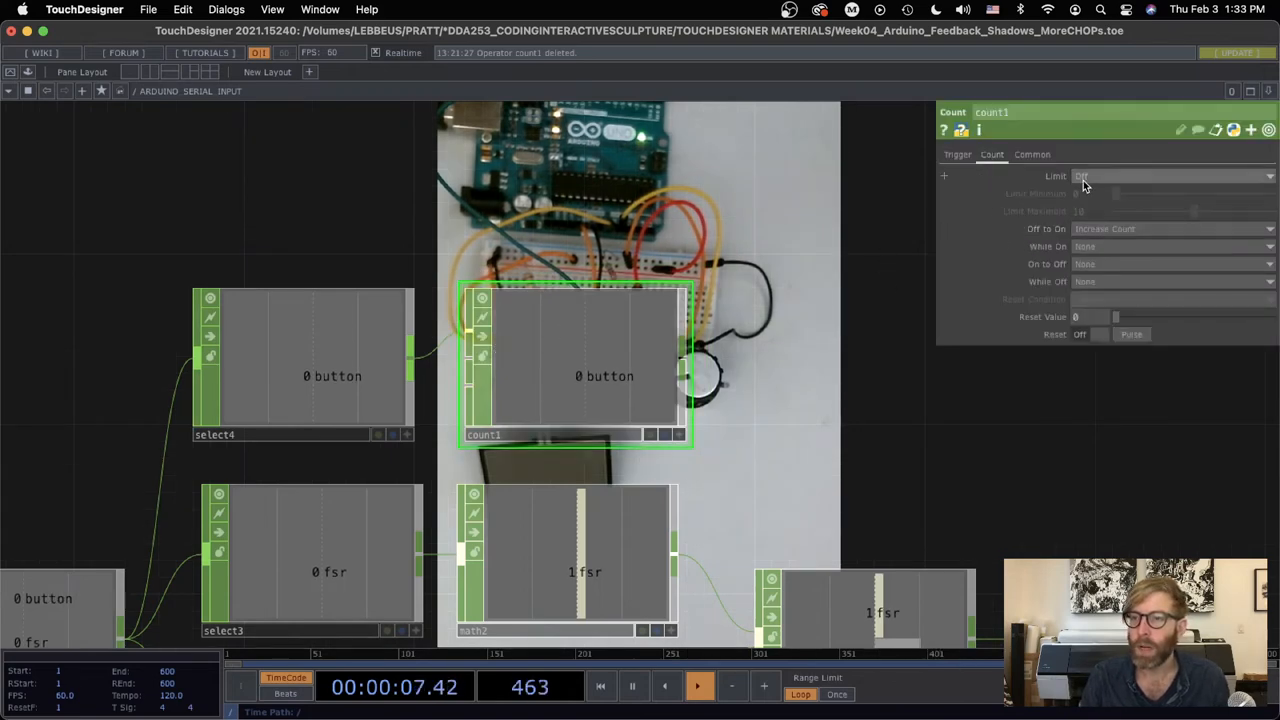
click(1170, 176)
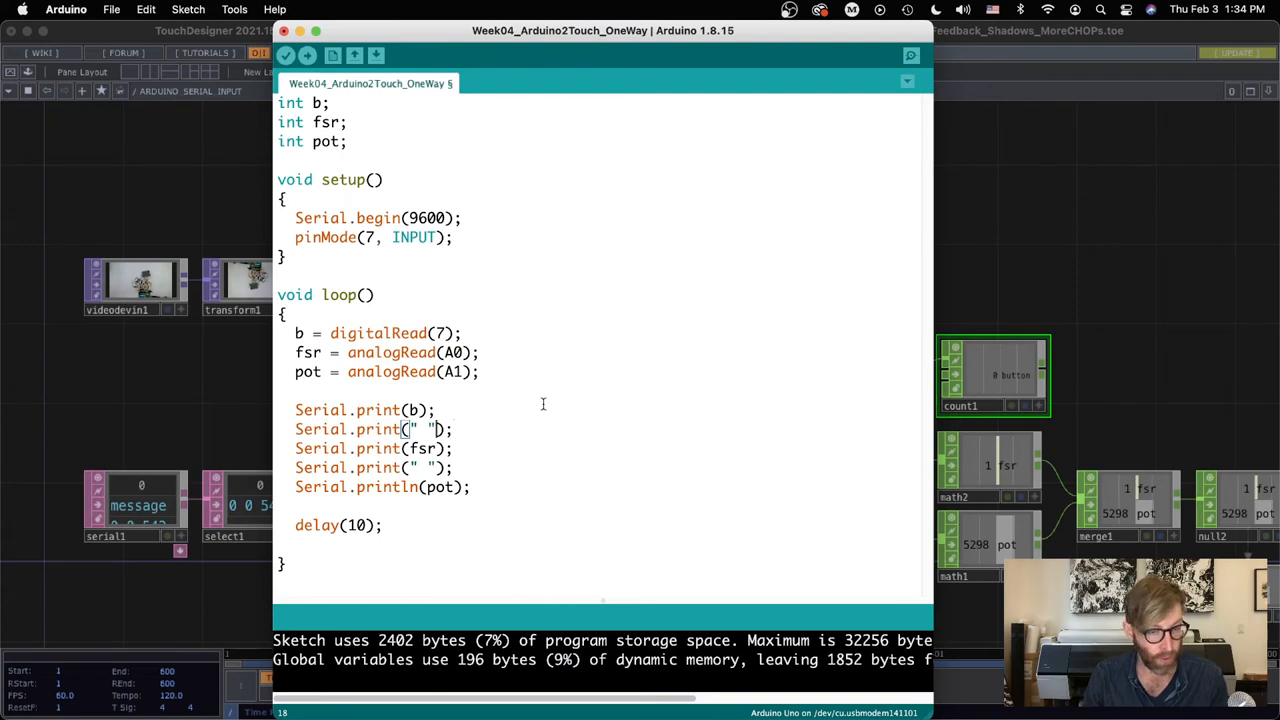
mouse_move(408, 492)
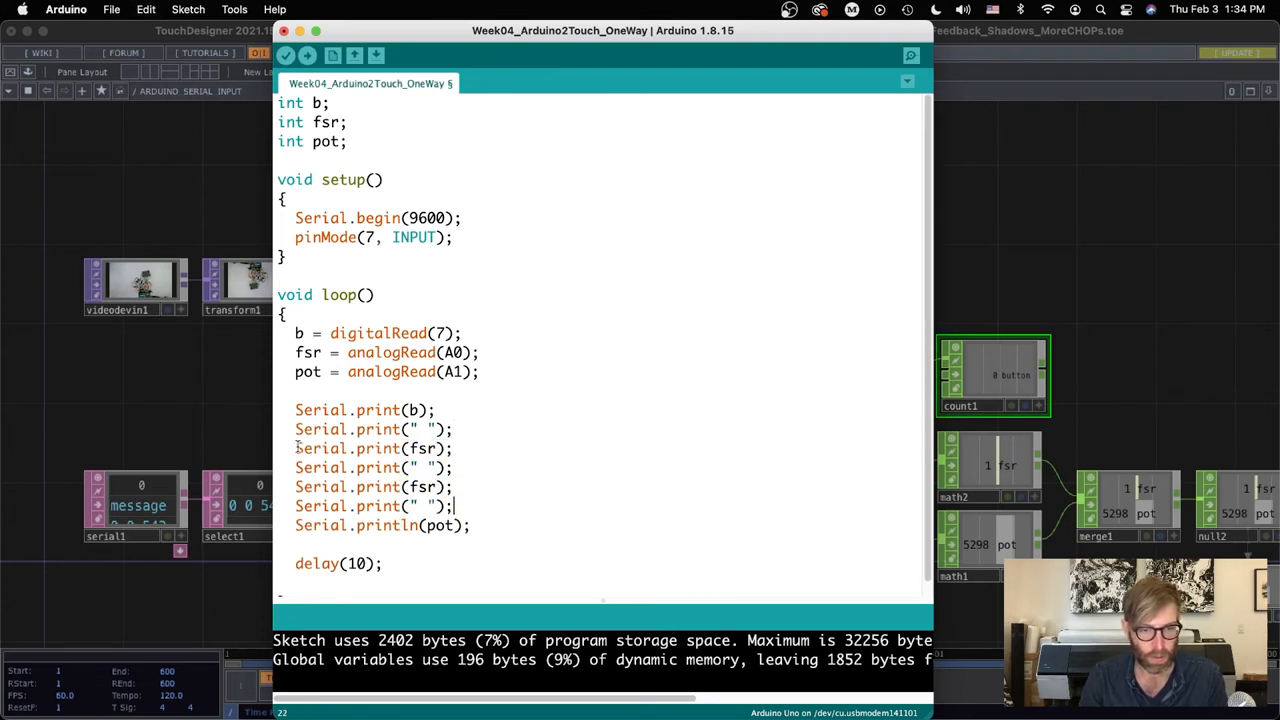
double_click(420, 488)
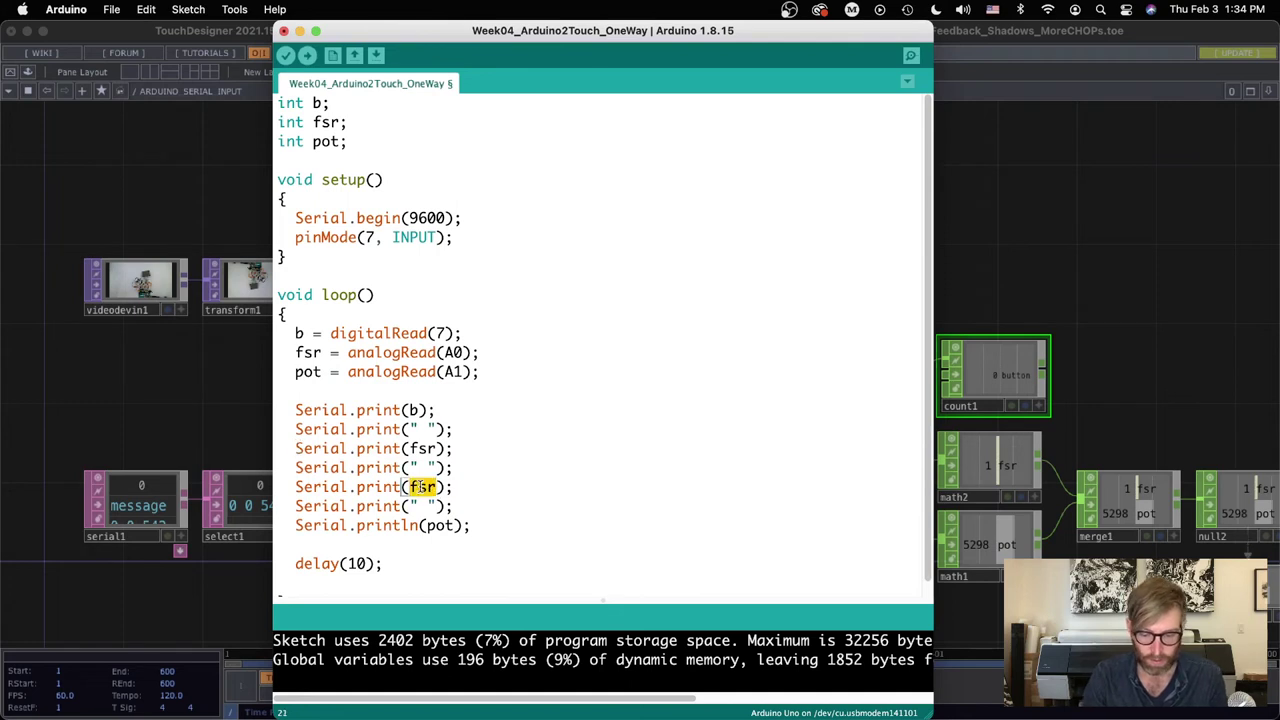
text(photocel)
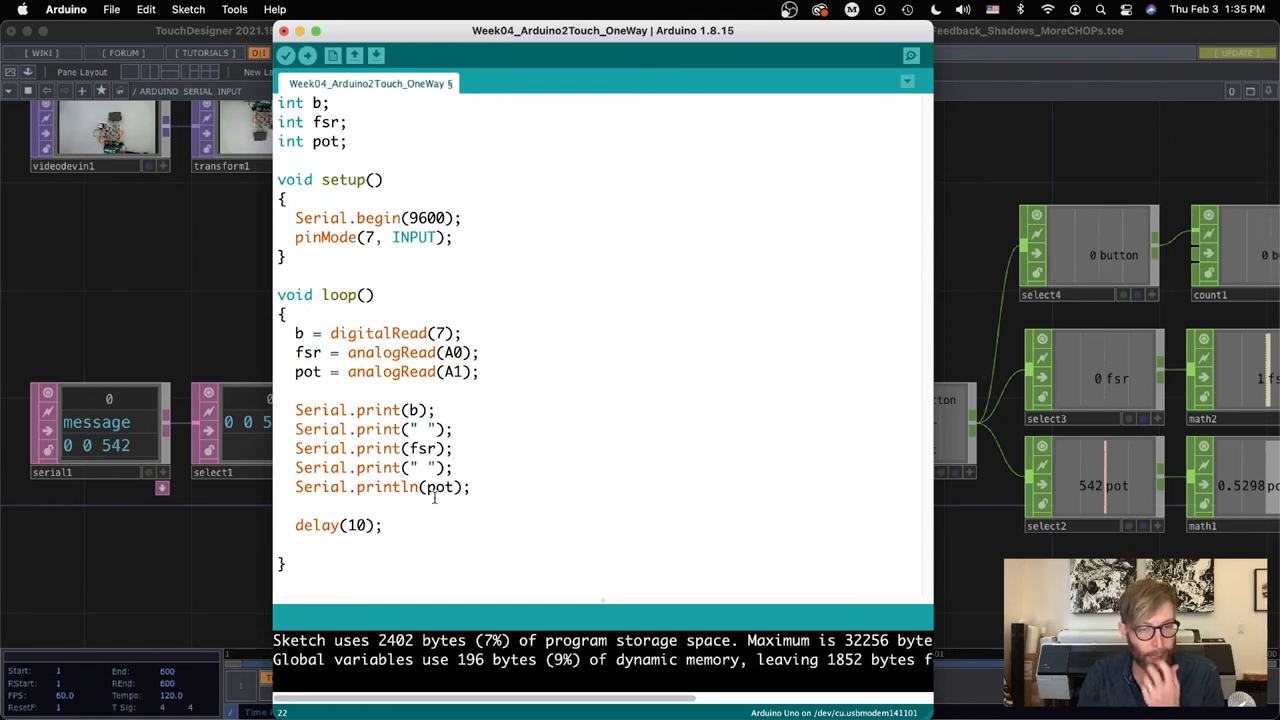
mouse_move(404, 284)
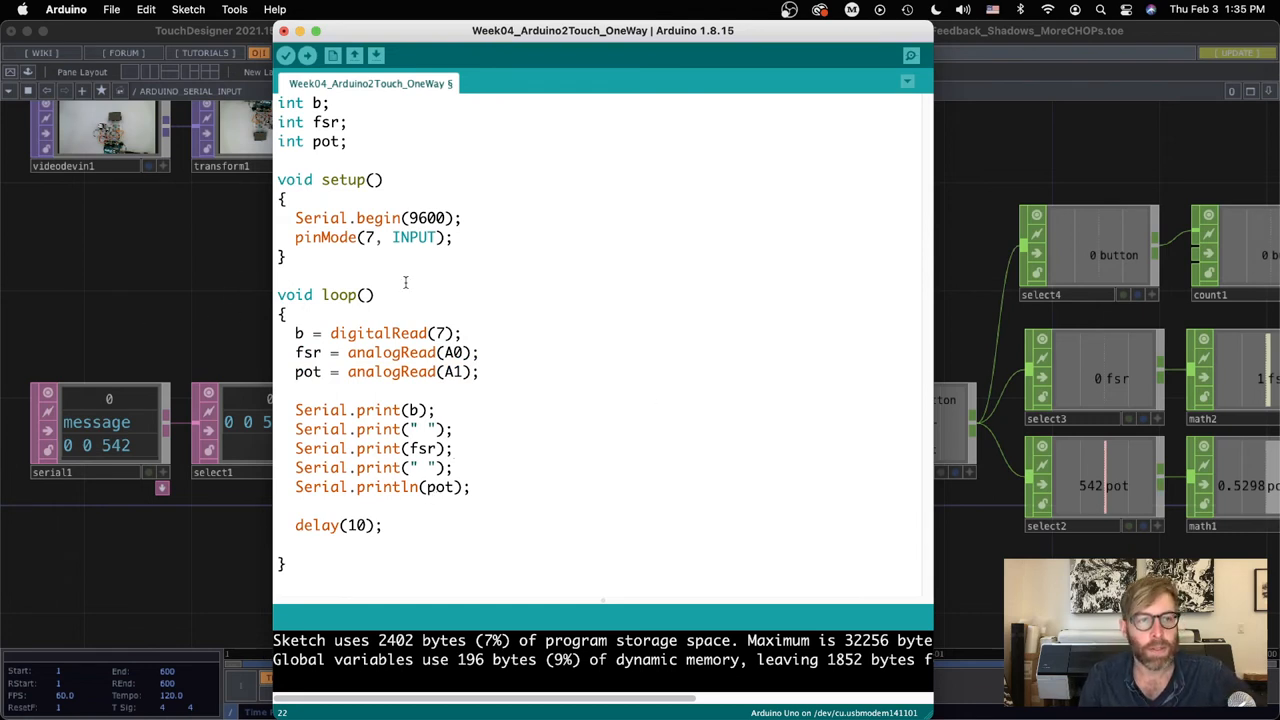
mouse_move(546, 270)
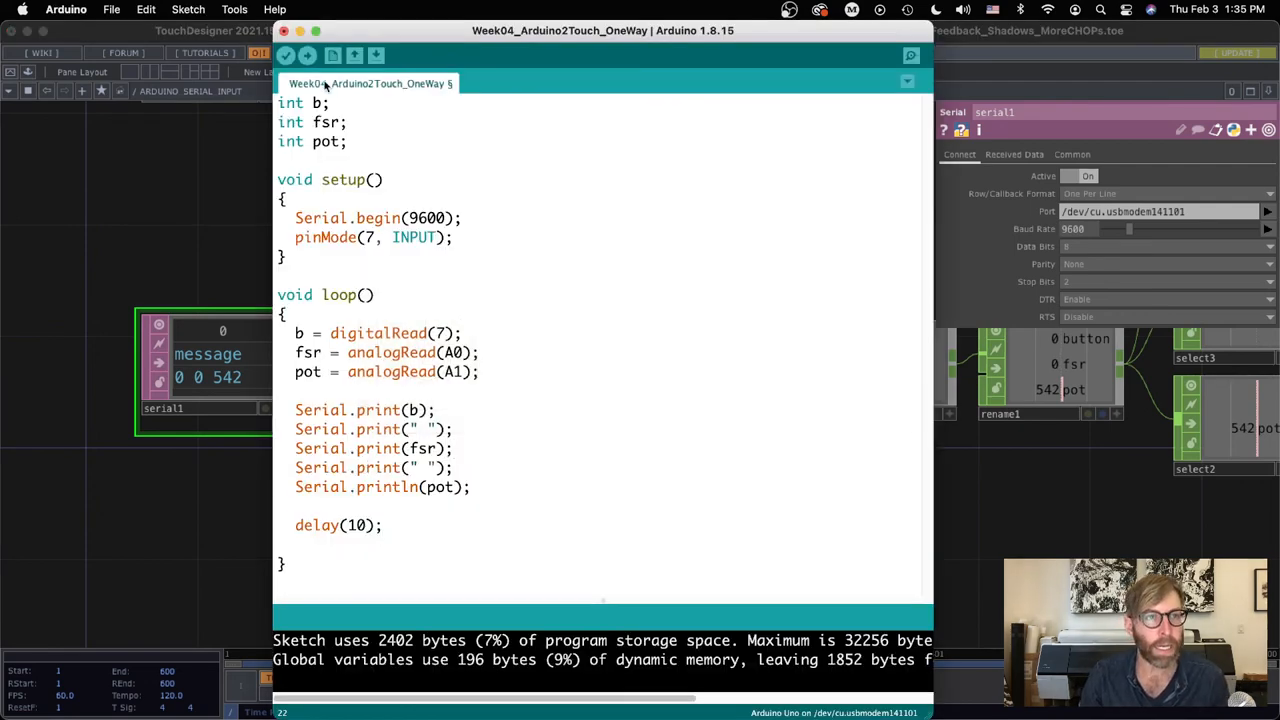
Attempt the sketch upload and review the avrdude programmer out-of-sync errors
click(284, 56)
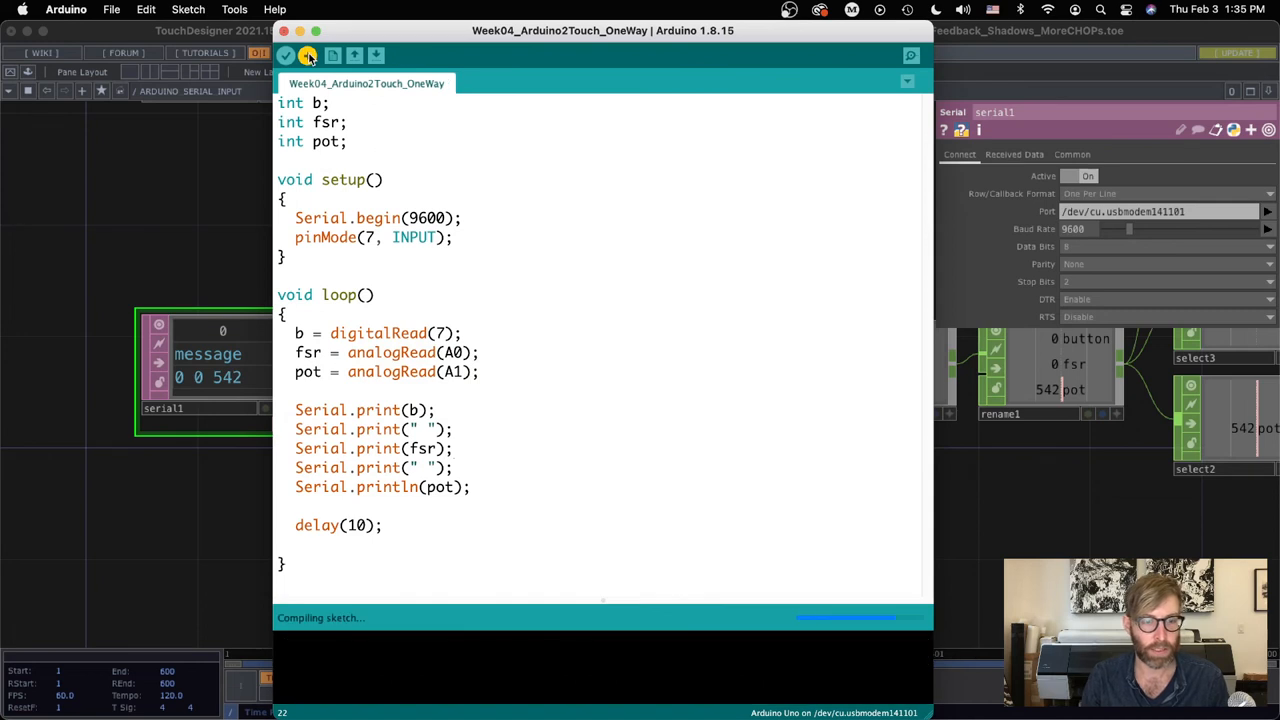
click(308, 56)
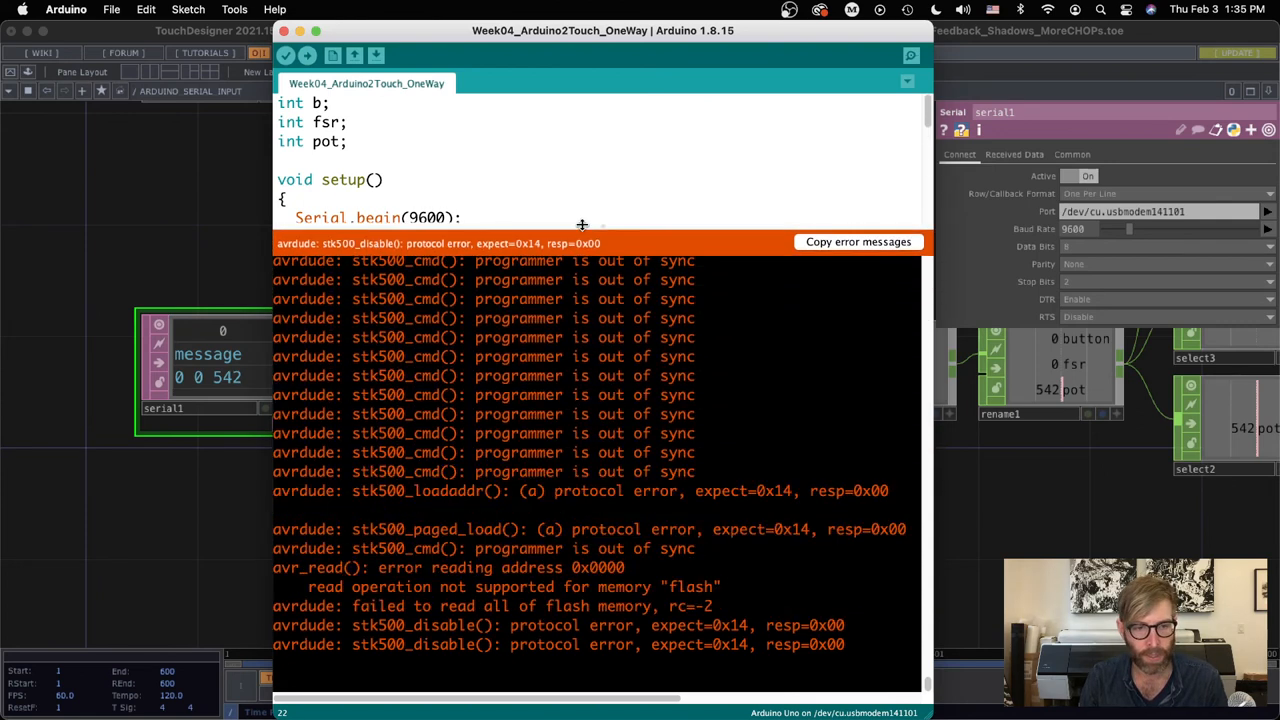
scroll(down, 3)
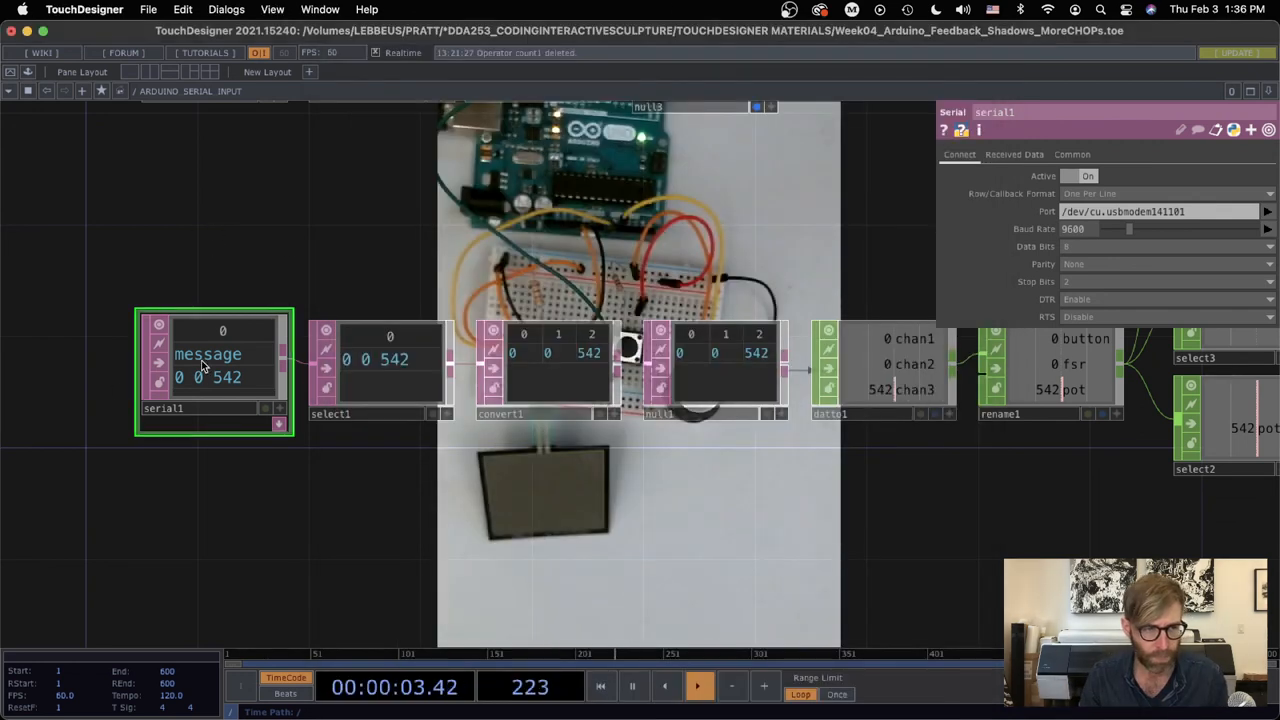
Retry the Arduino upload, then switch serial1's Active parameter to Off to free the port
click(1068, 176)
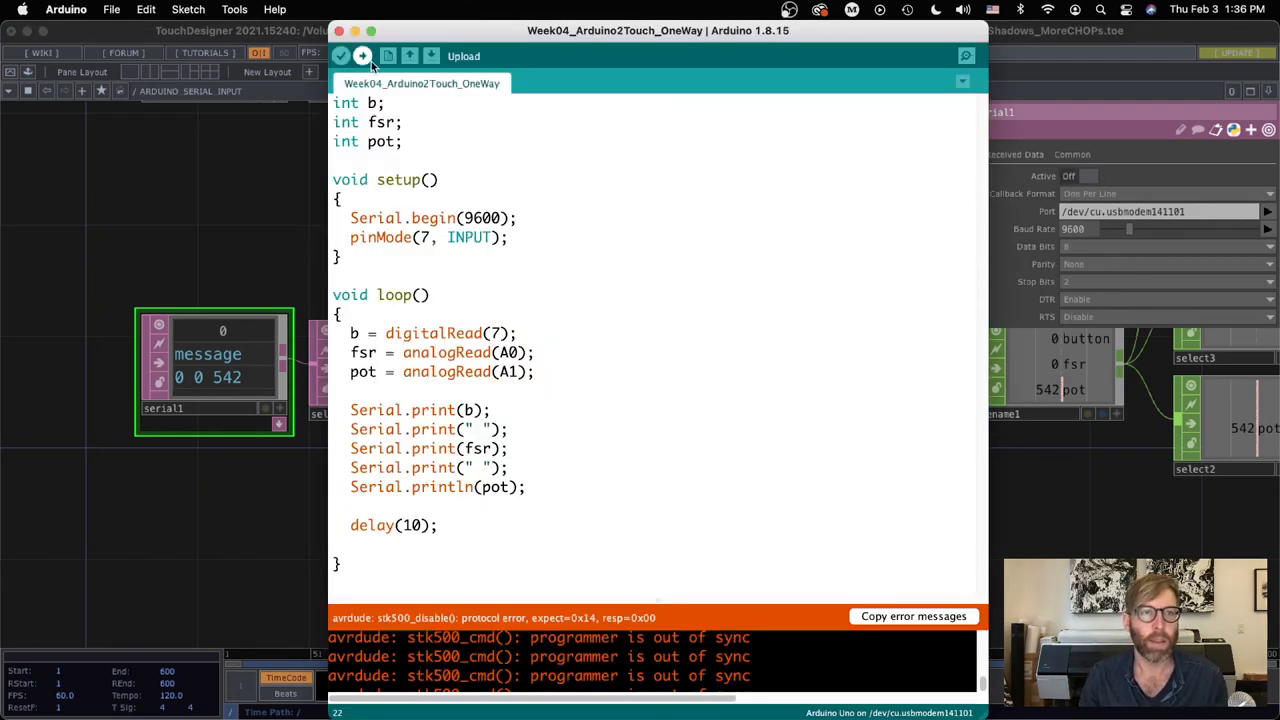
click(360, 56)
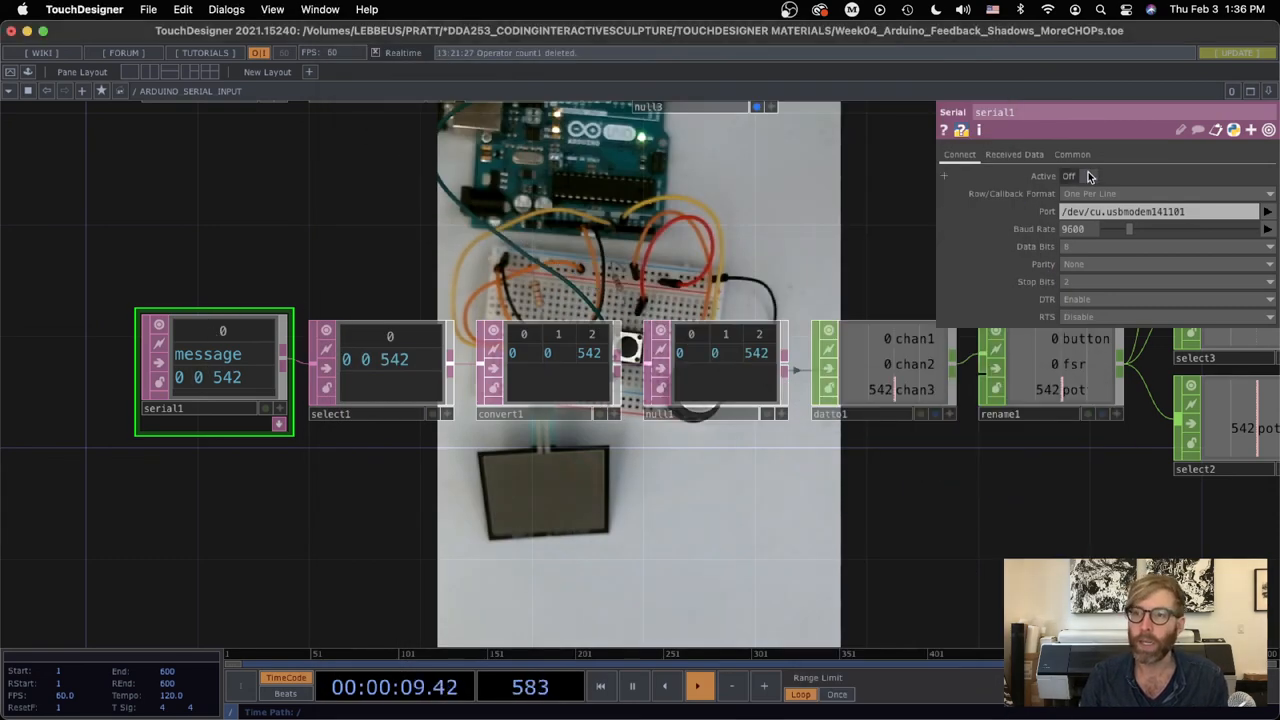
click(1068, 176)
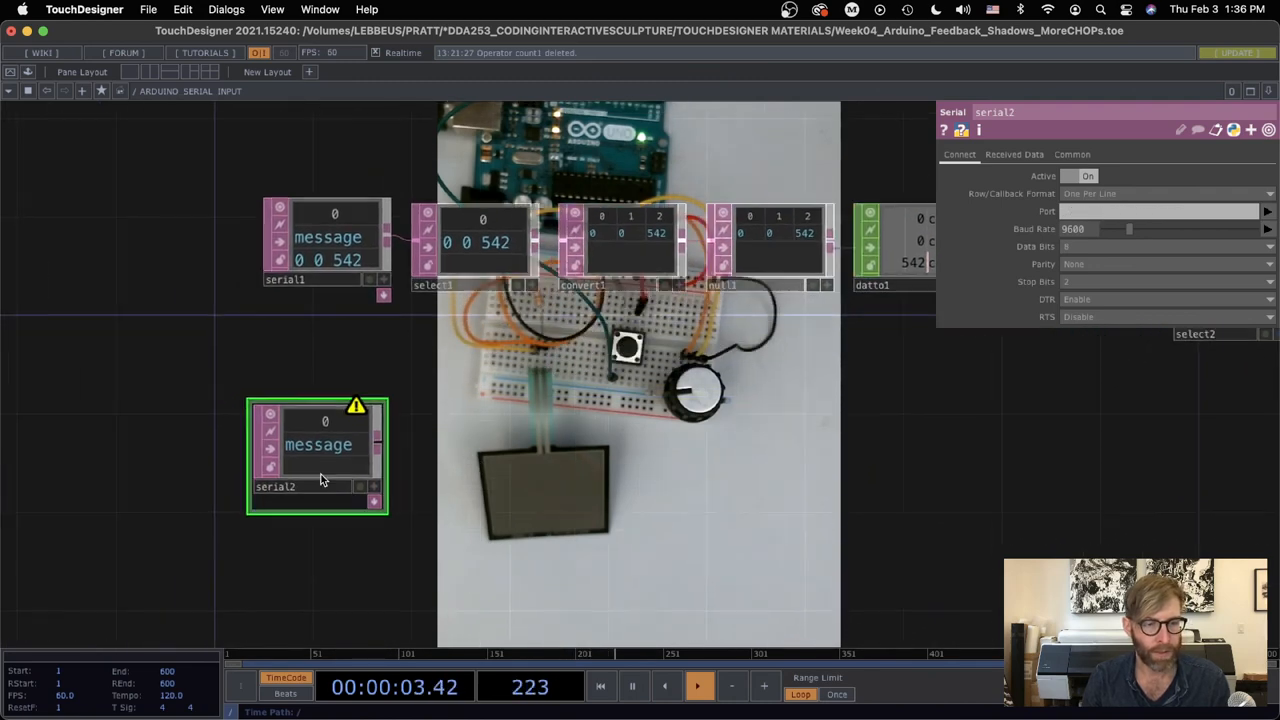
Show serial2's available ports list including the Arduino USB modem
click(1268, 212)
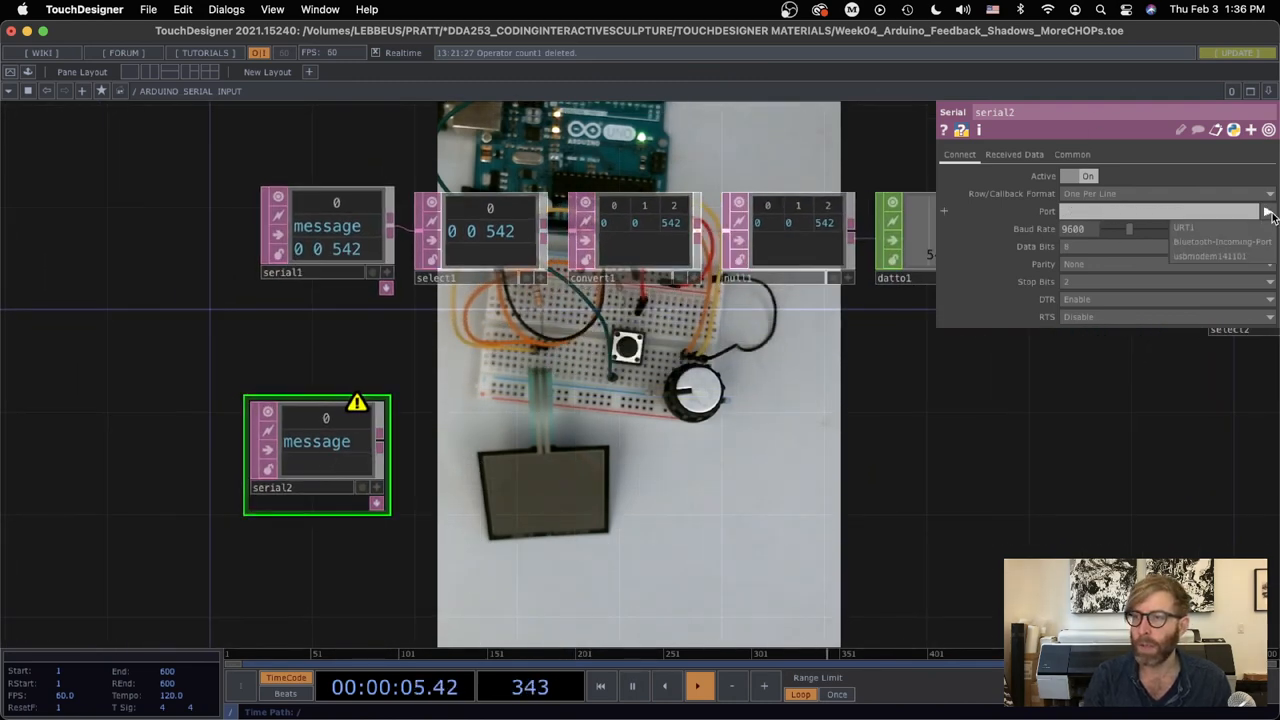